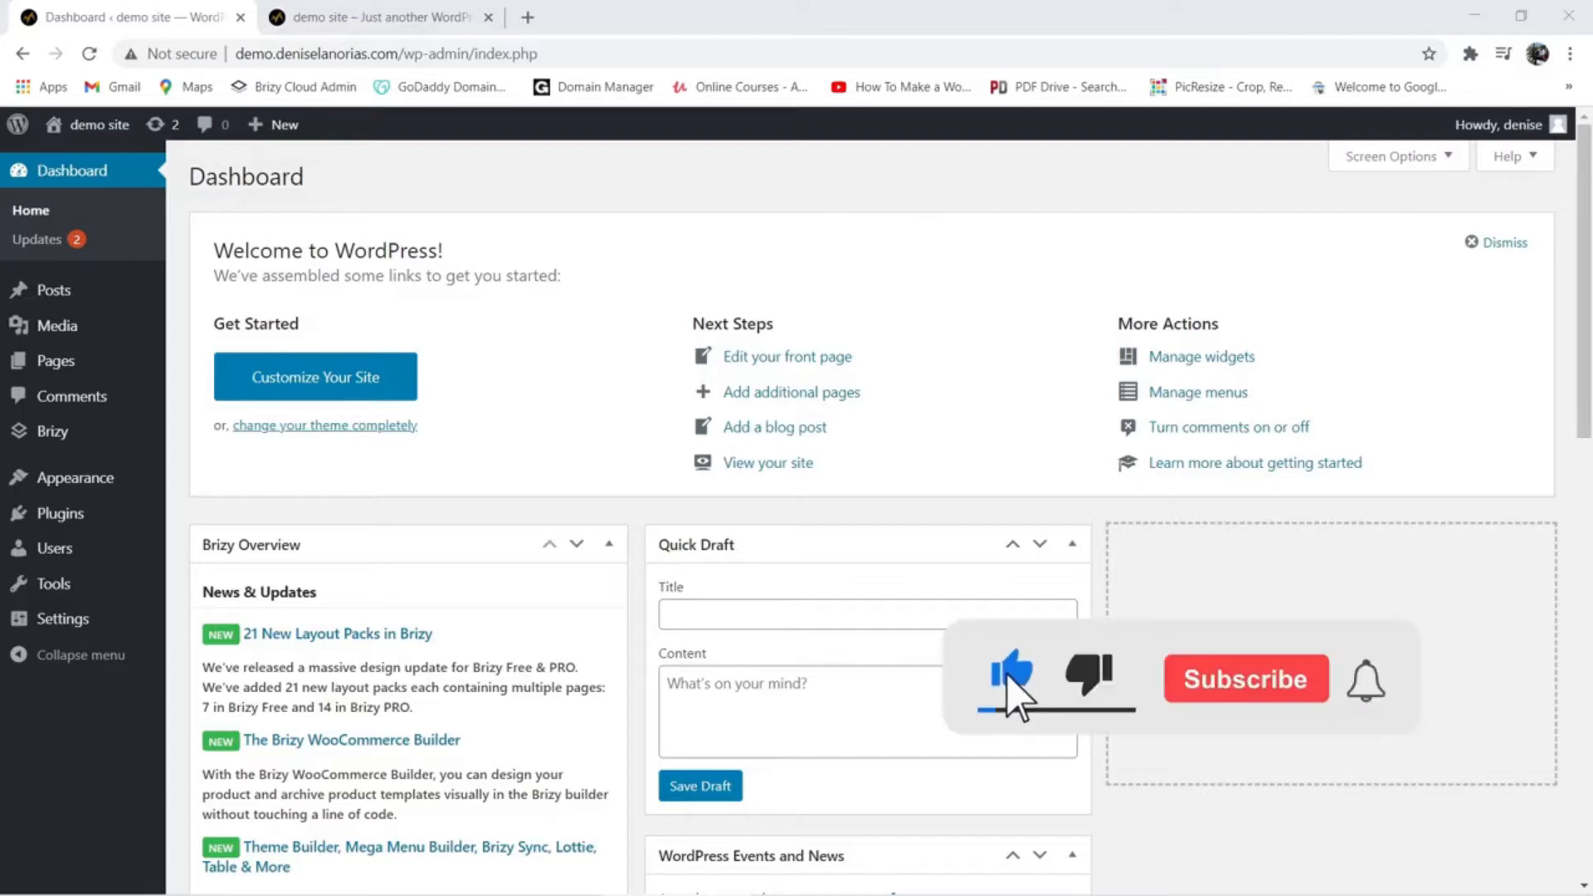
Step: Switch to the second browser tab showing the demo recipe site preview
{"action": "left_click", "coordinate": [1245, 678]}
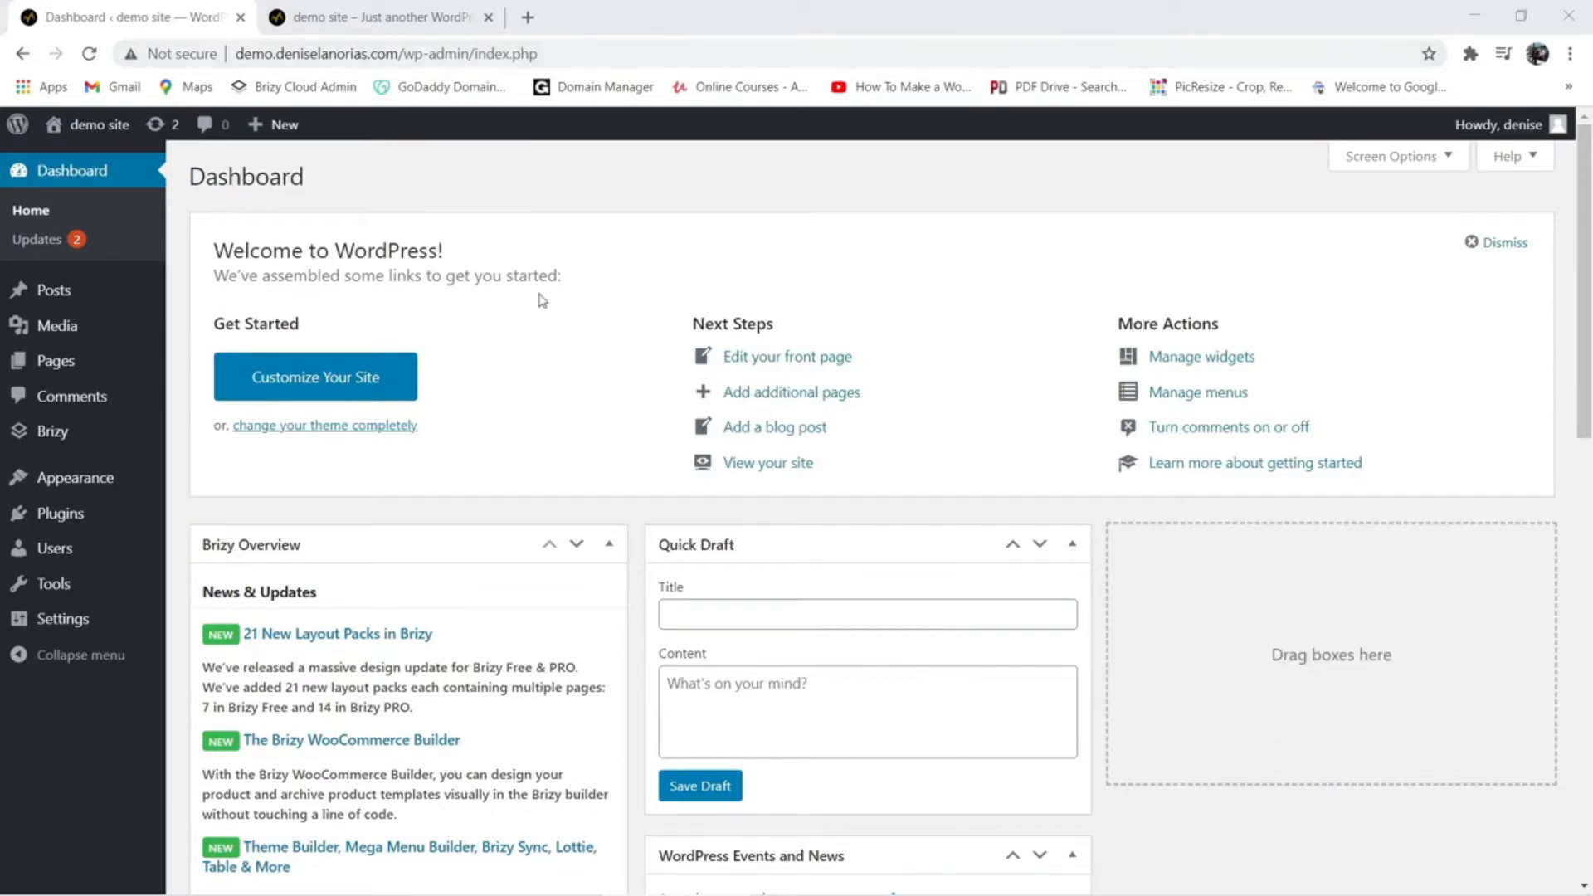
{"action": "mouse_move", "coordinate": [868, 420]}
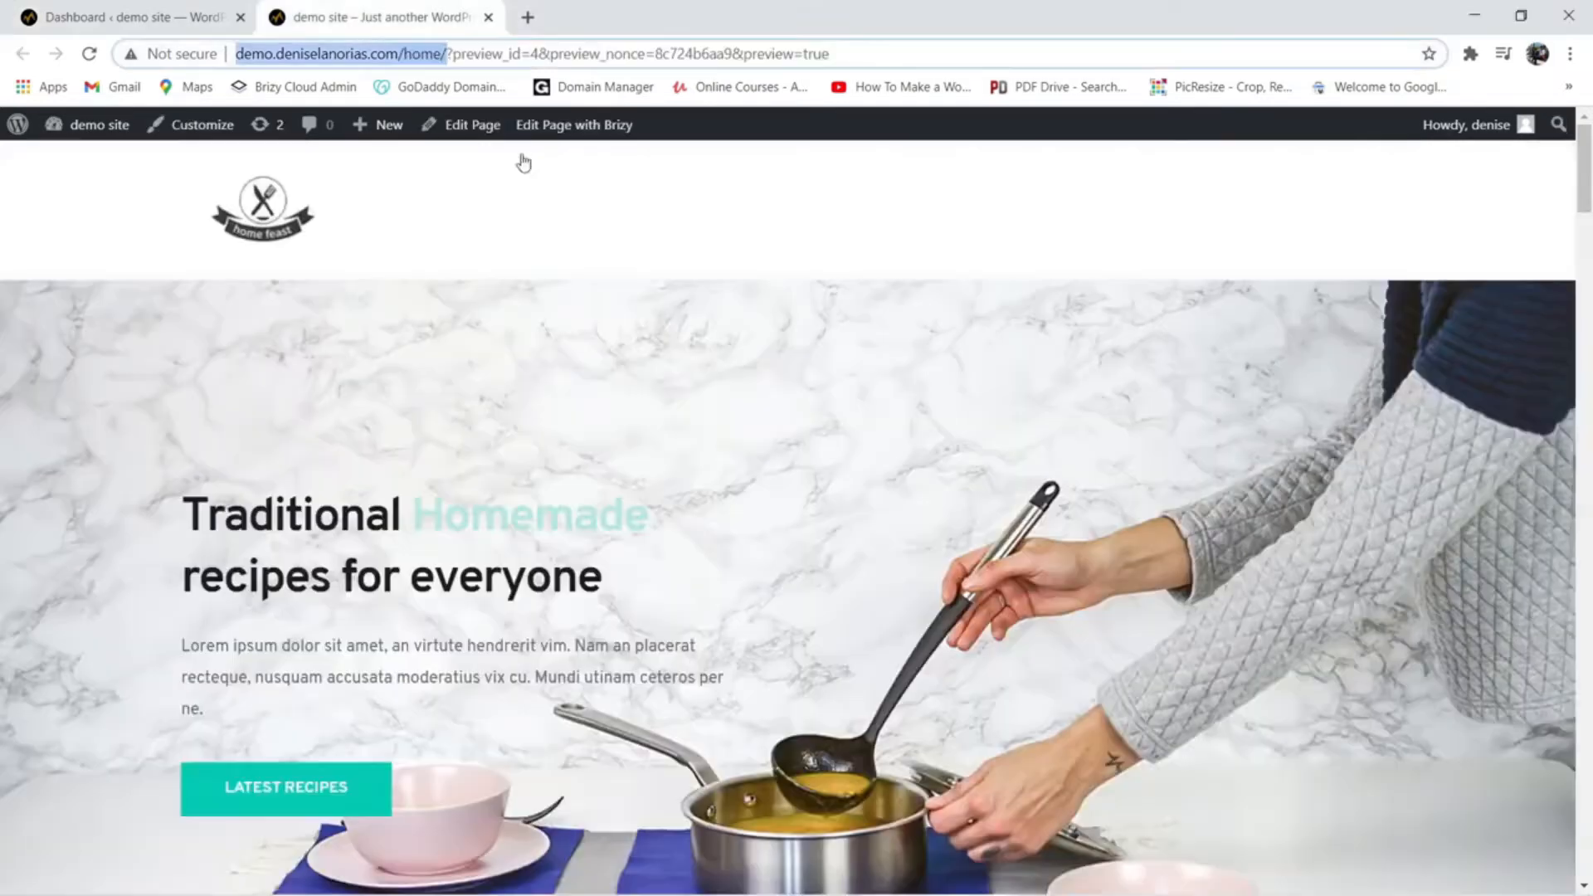
{"action": "scroll", "scroll_direction": "down", "scroll_amount": 3}
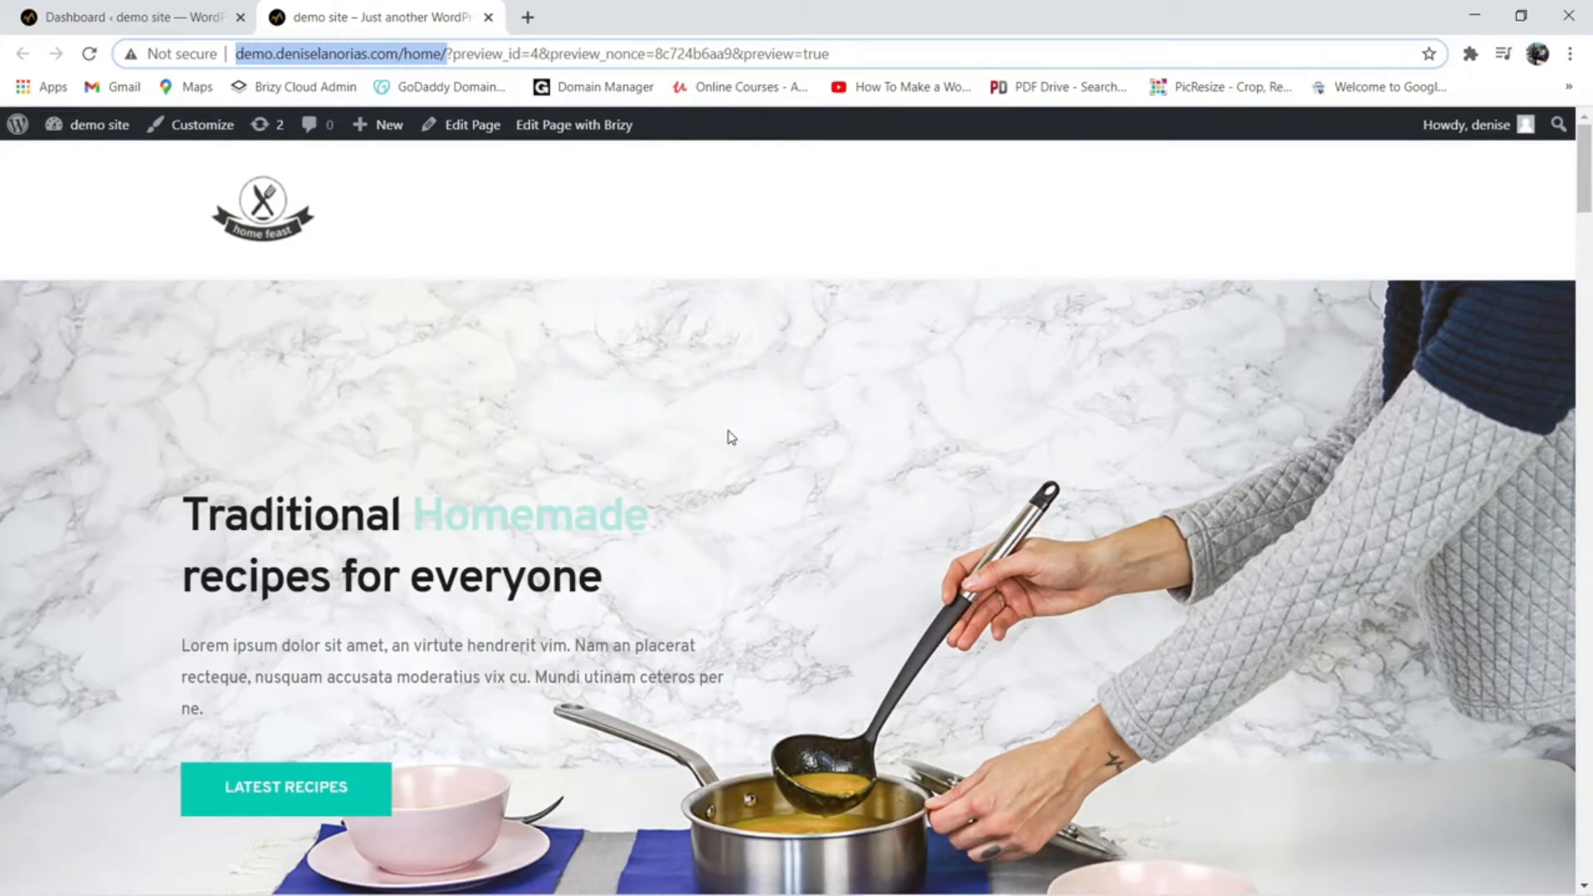
{"action": "mouse_move", "coordinate": [314, 381]}
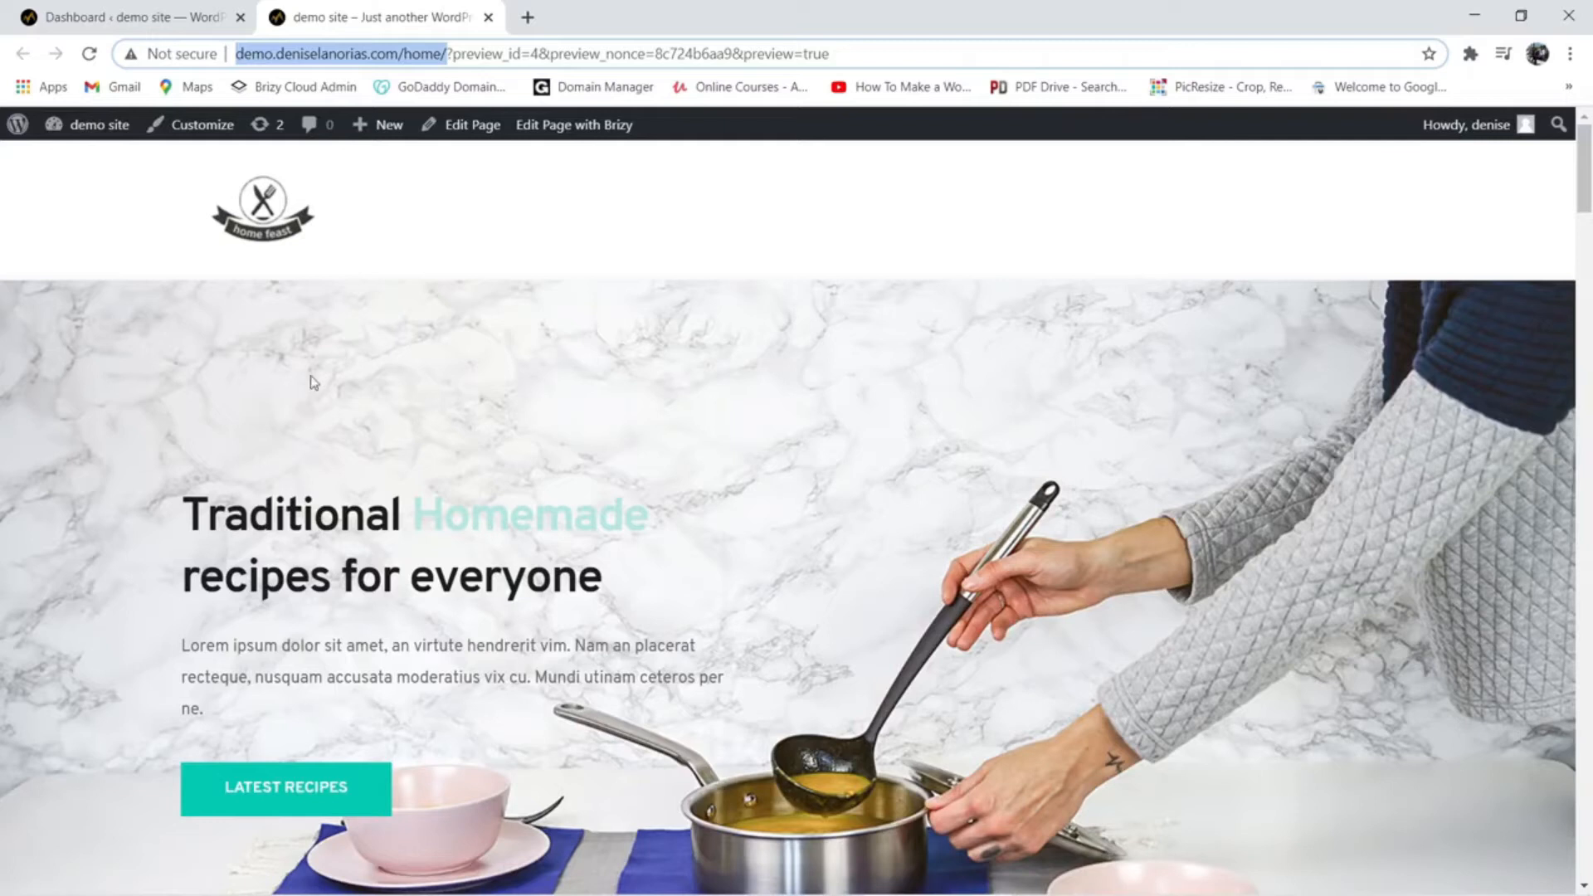
Step: From the dashboard, go to Plugins > Add New and search for 'wp file'
{"action": "left_click", "coordinate": [122, 17]}
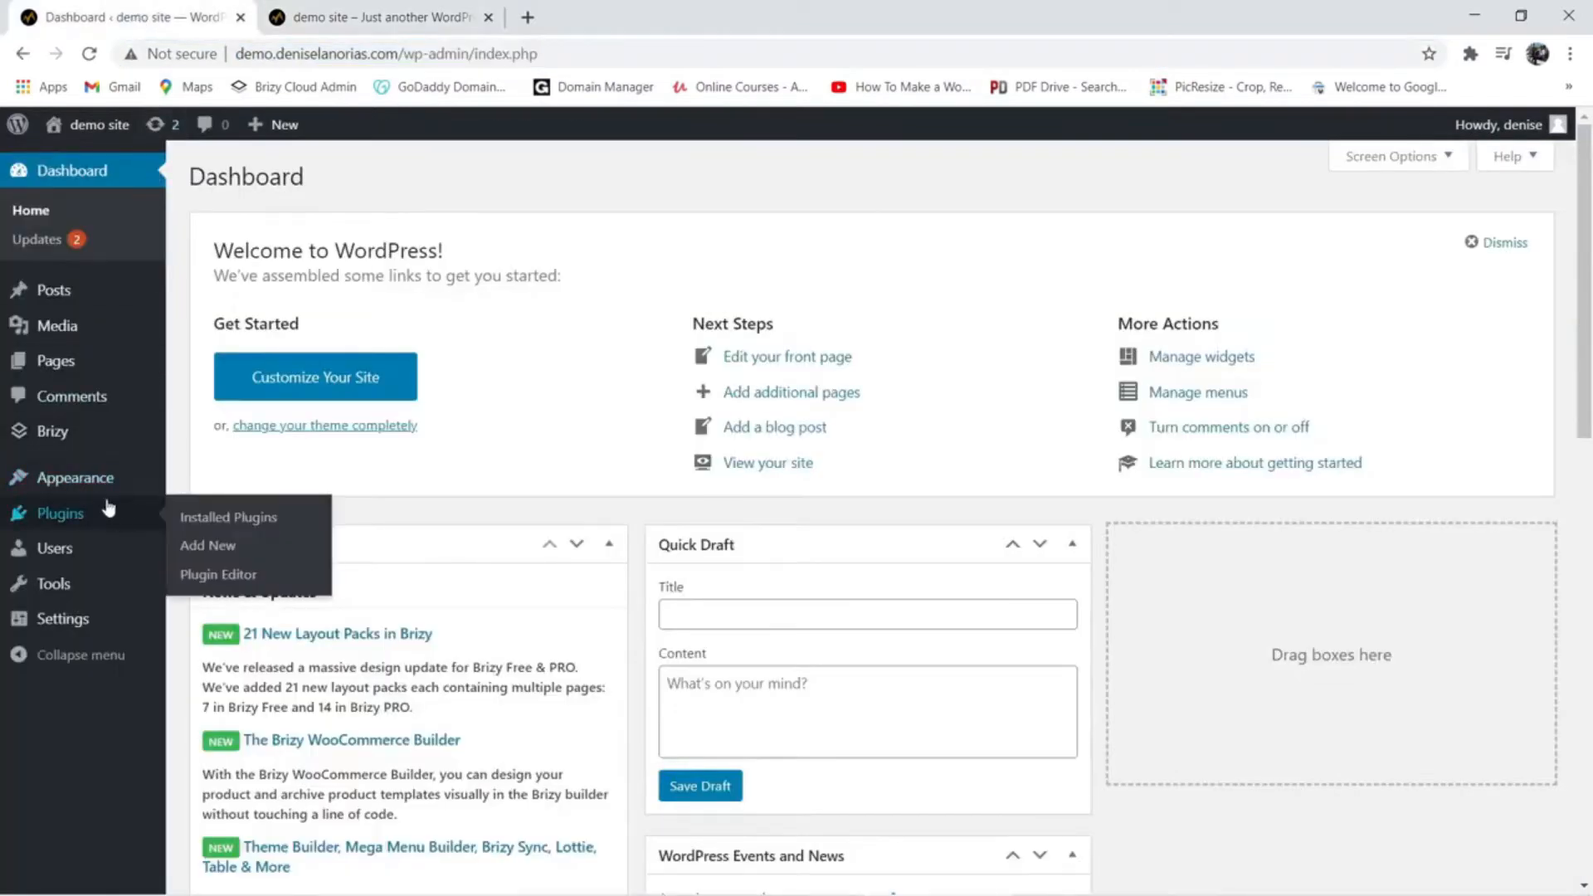
{"action": "mouse_move", "coordinate": [207, 546]}
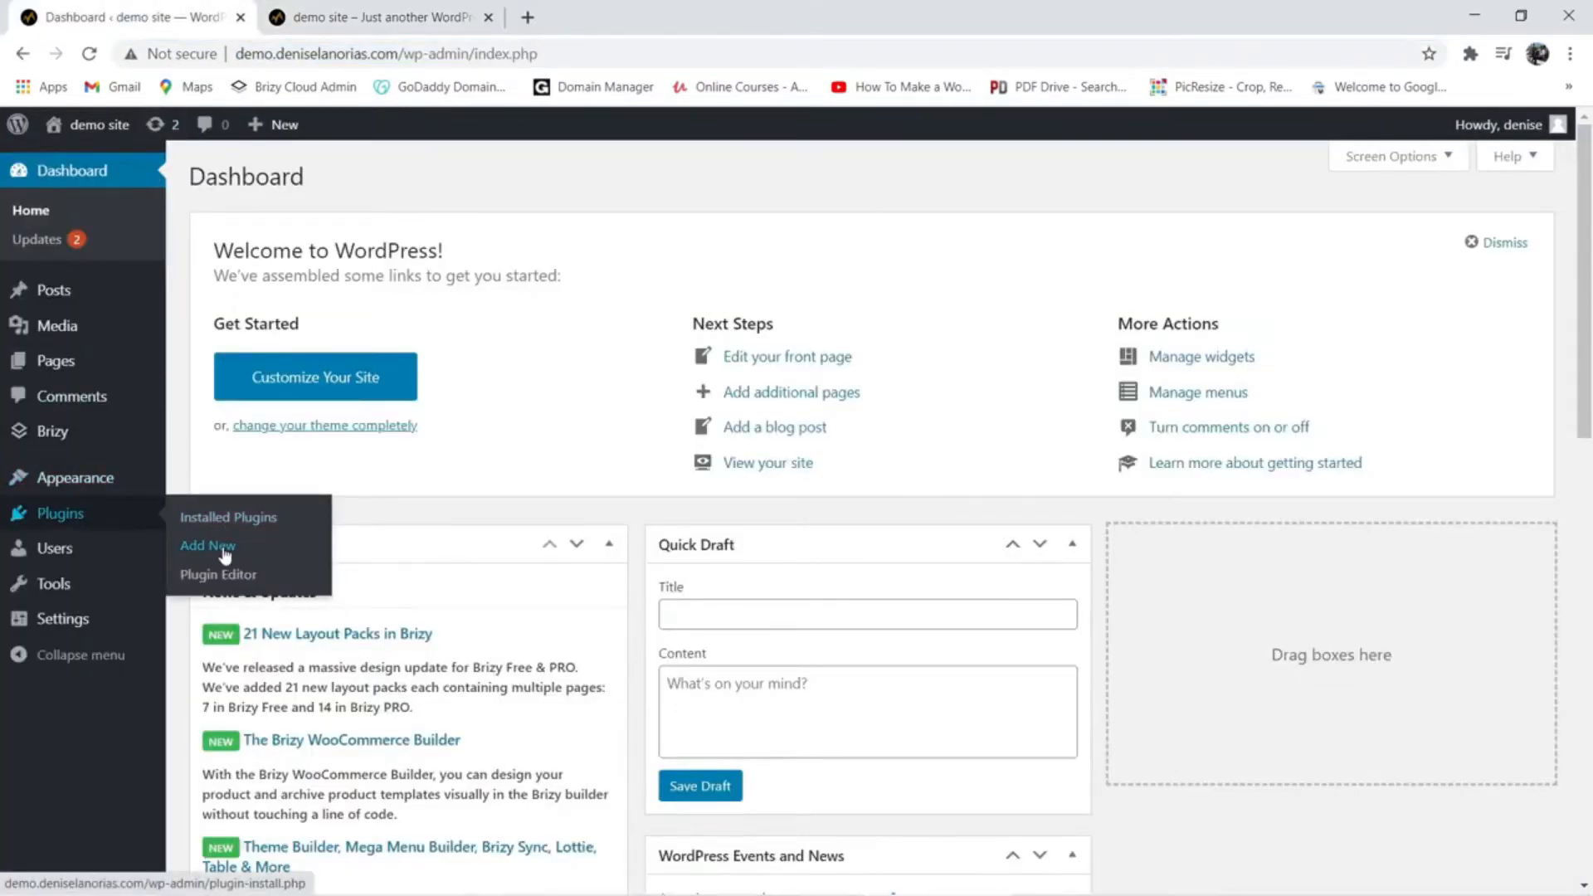
{"action": "left_click", "coordinate": [207, 545]}
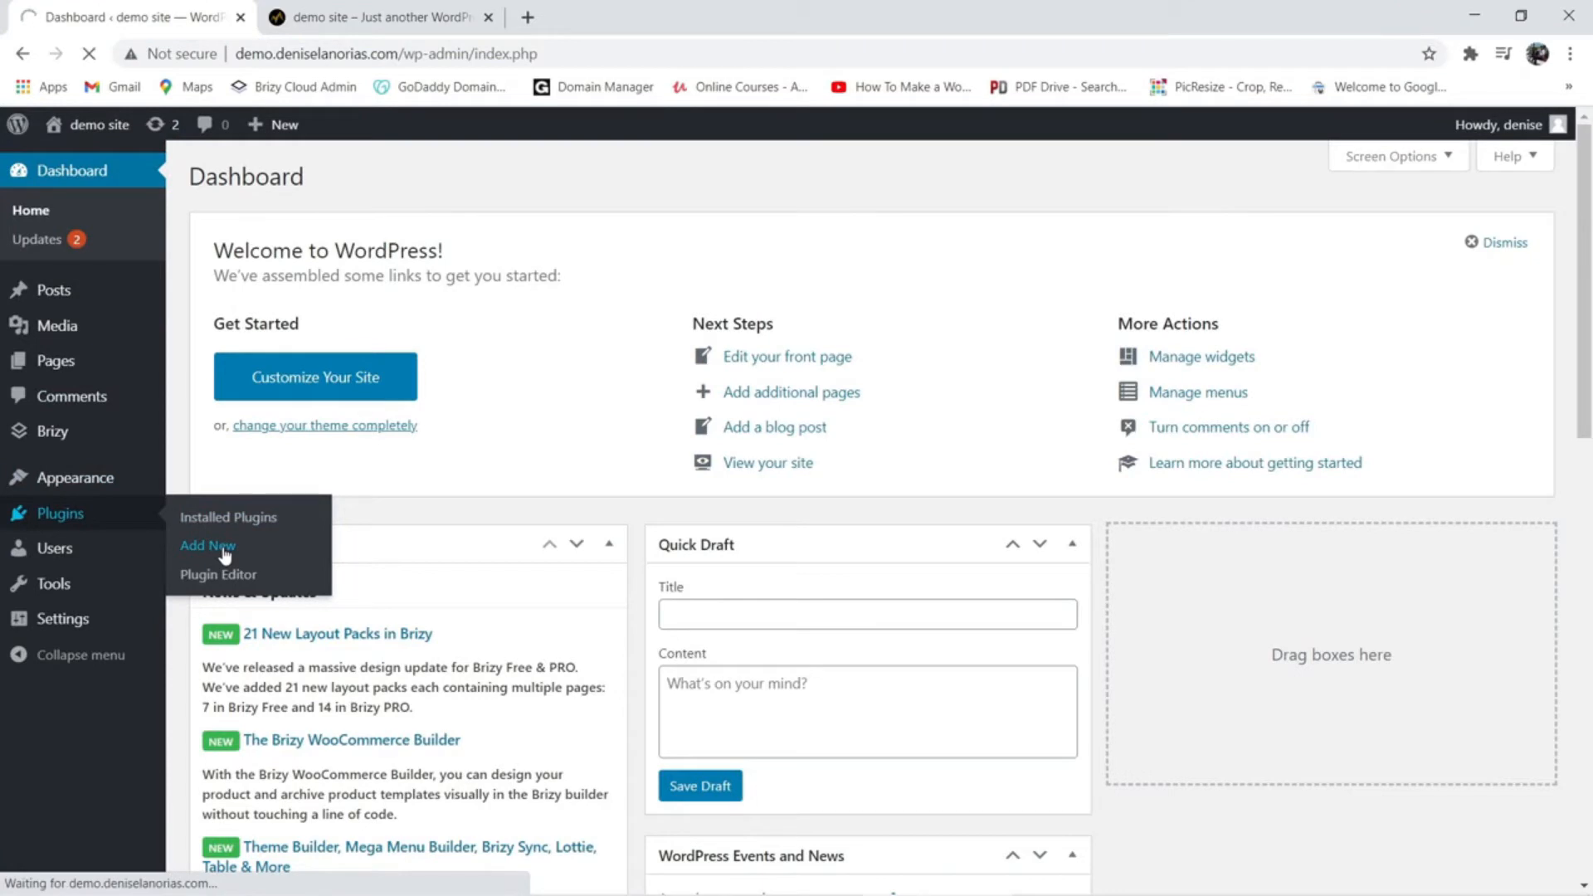
{"action": "left_click", "coordinate": [208, 546]}
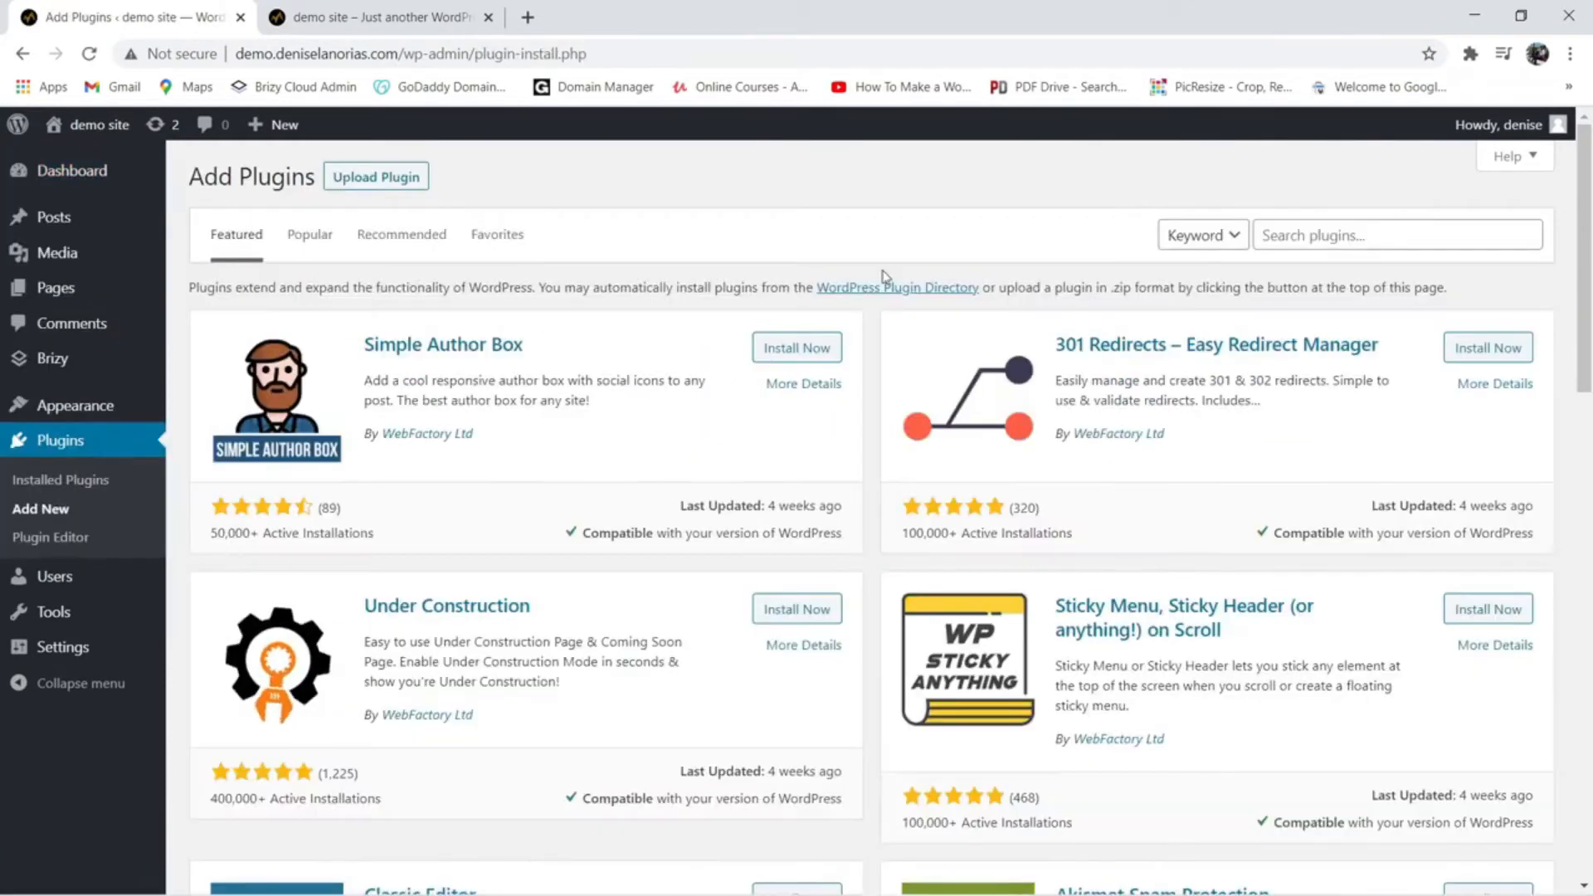
{"action": "left_click", "coordinate": [1397, 235]}
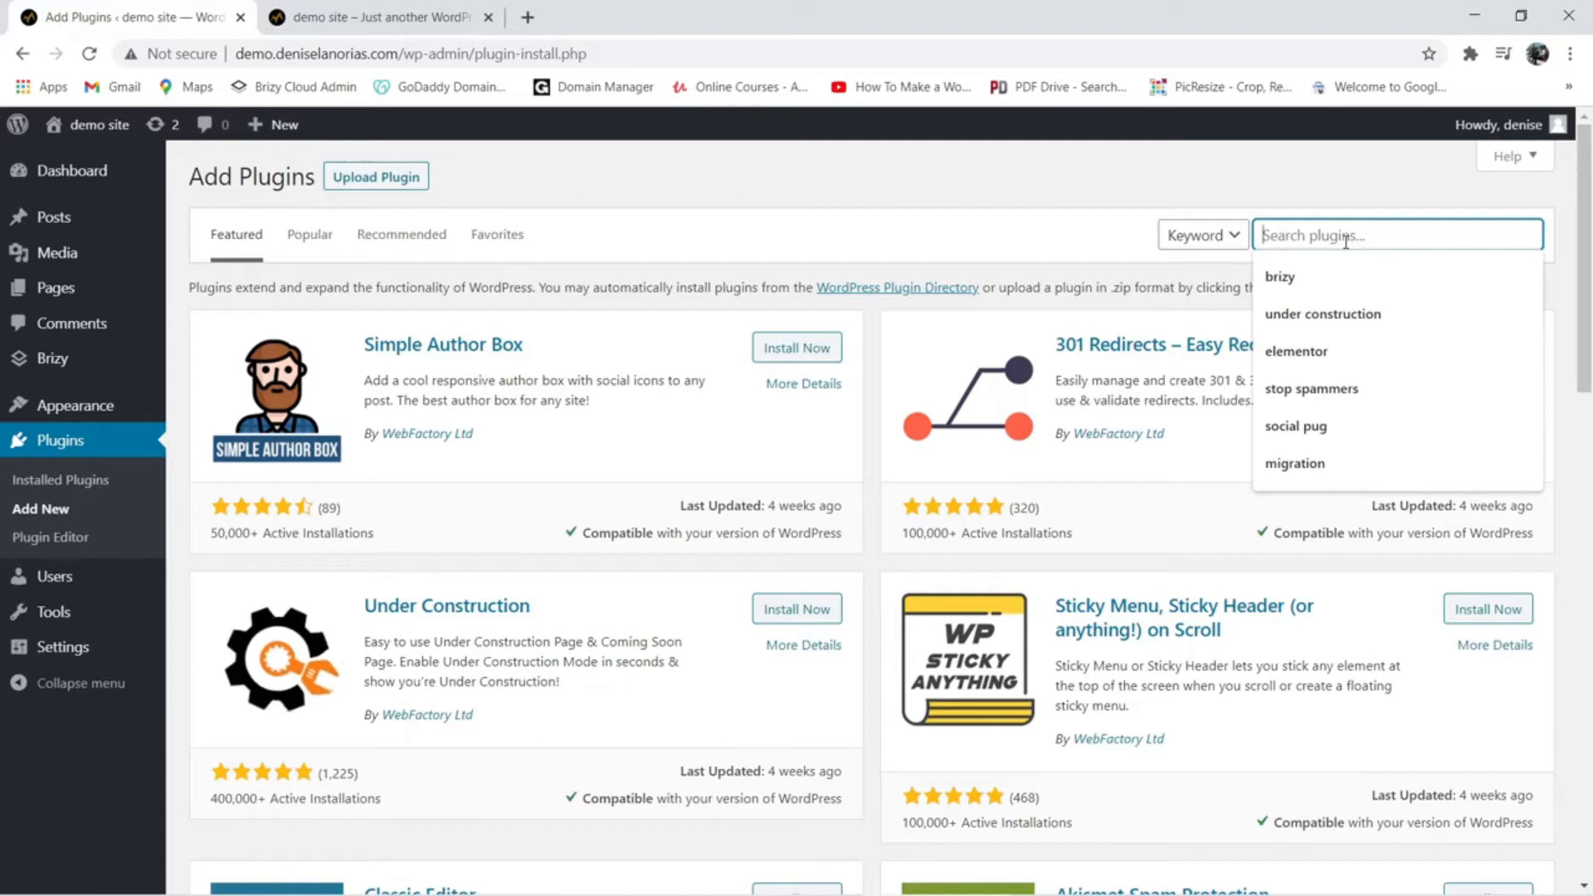
{"action": "type", "text": "wp file manager"}
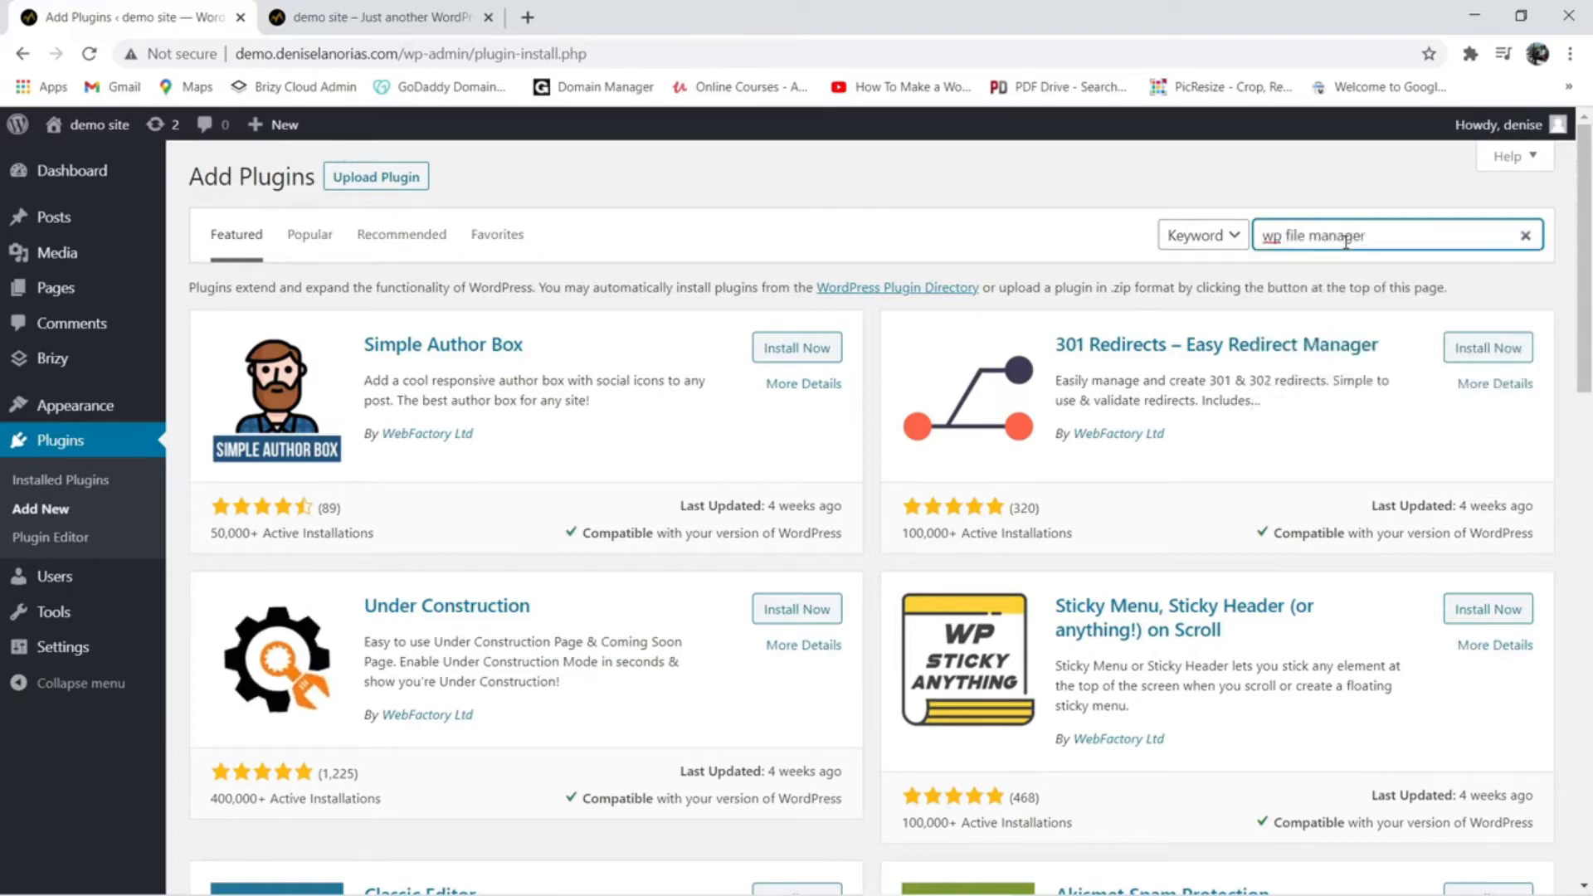
{"action": "key", "text": "Enter"}
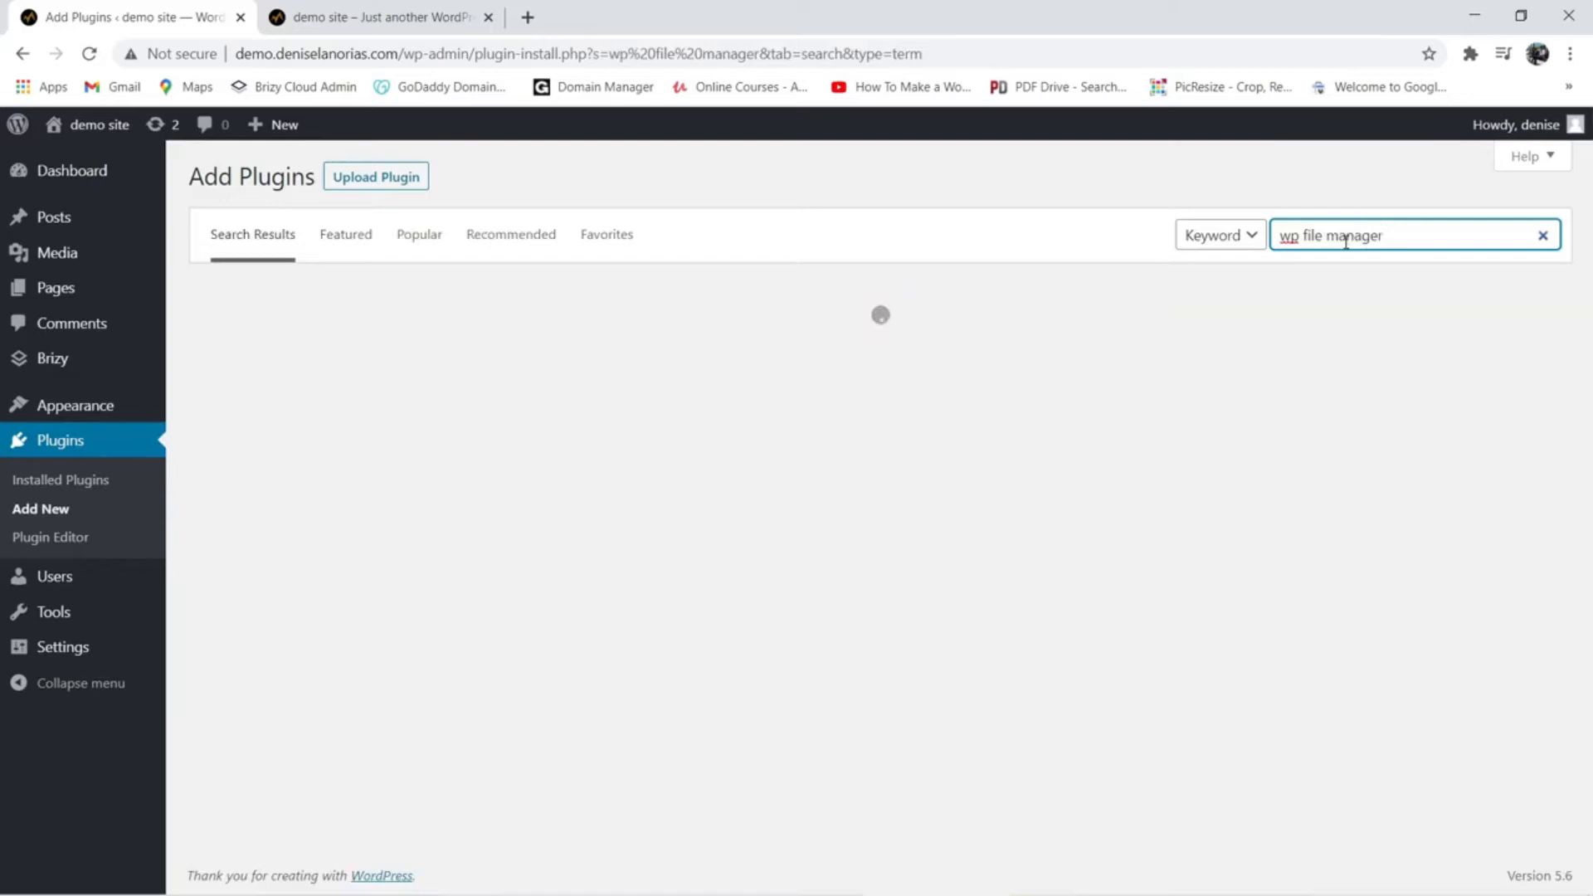
Step: Install the File Manager plugin and activate it
{"action": "left_click", "coordinate": [786, 352]}
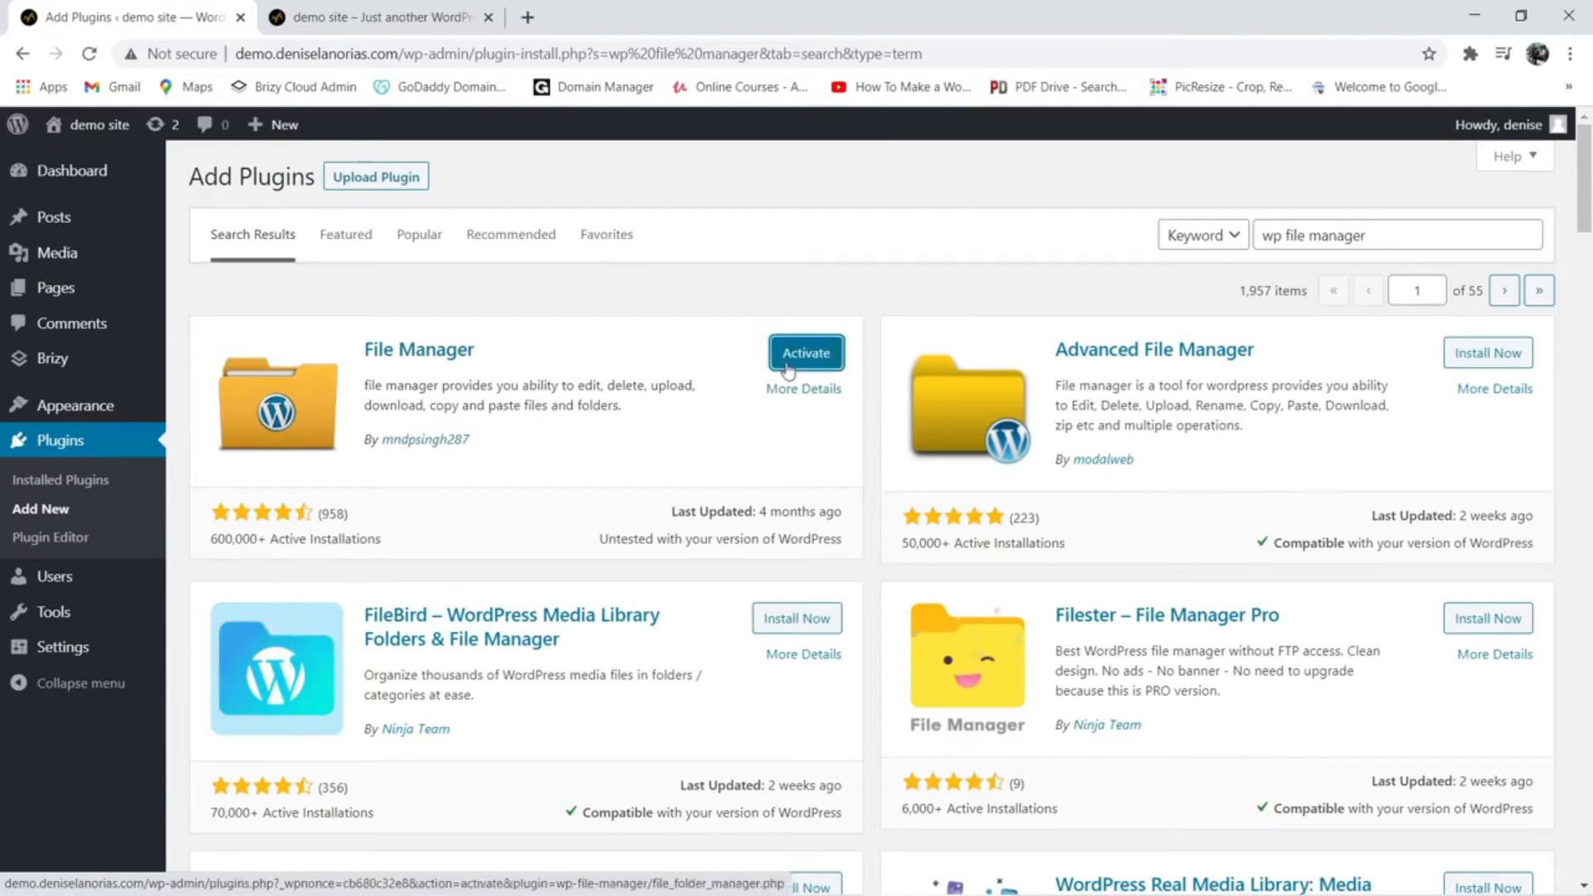
{"action": "left_click", "coordinate": [805, 353]}
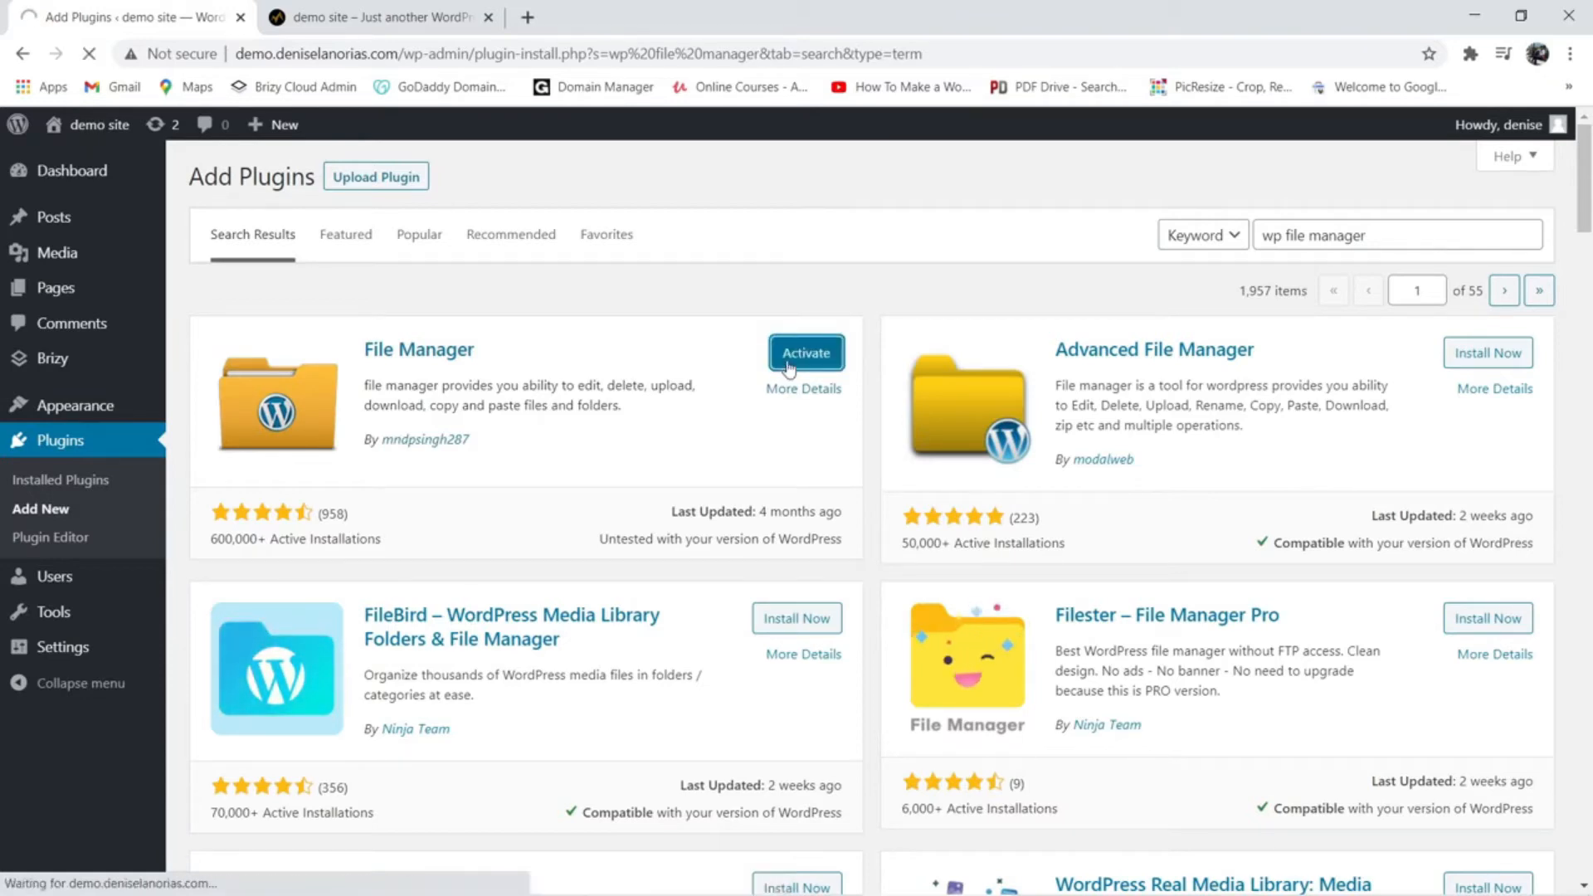
{"action": "left_click", "coordinate": [805, 352]}
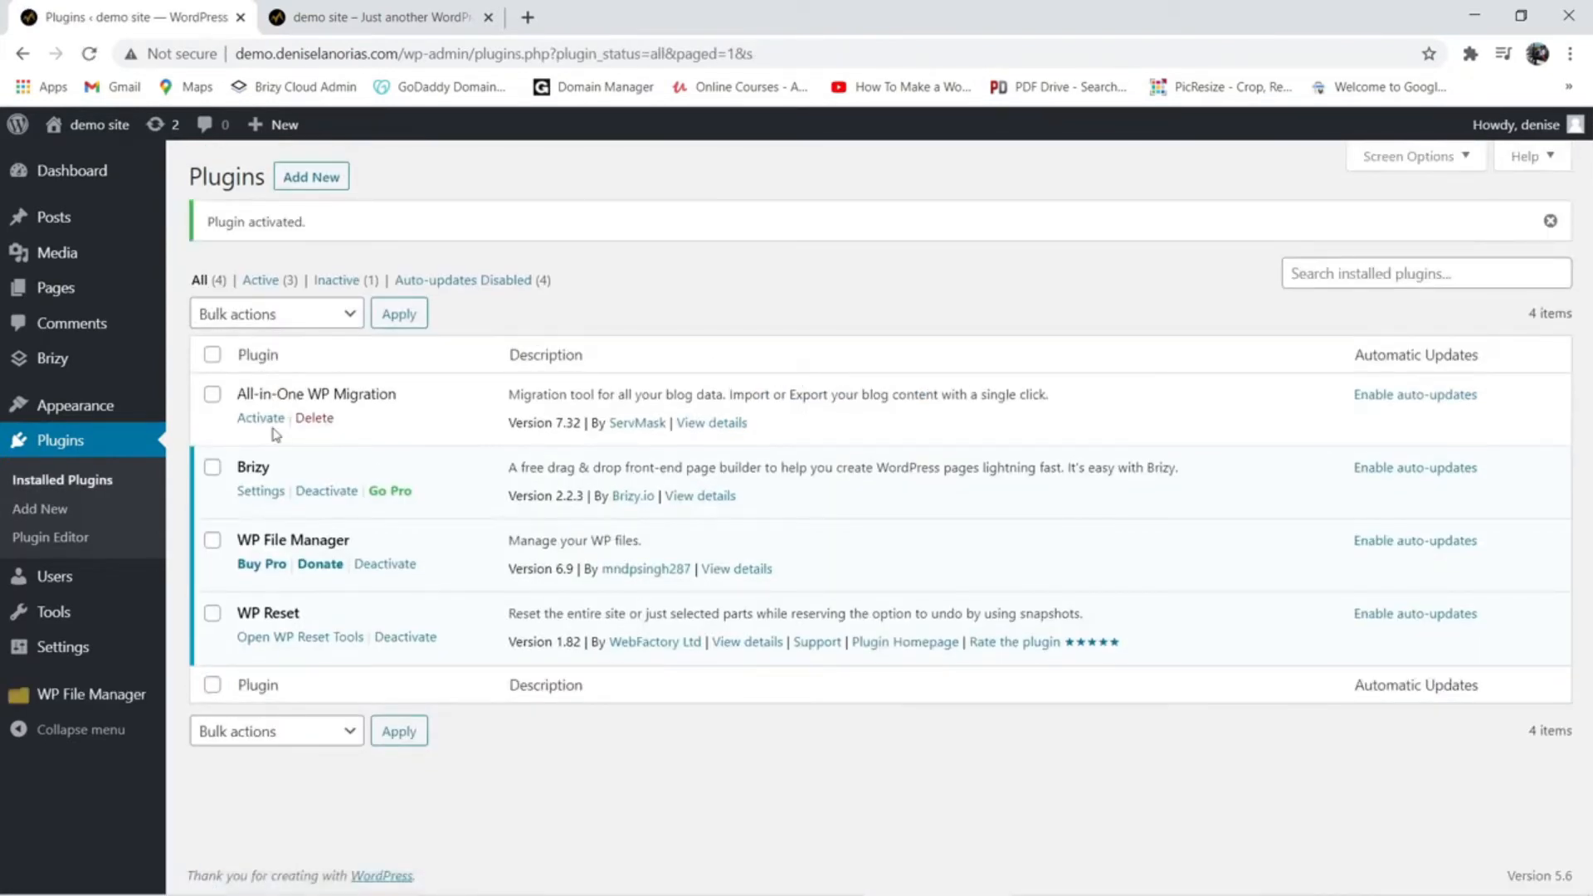
{"action": "mouse_move", "coordinate": [89, 694]}
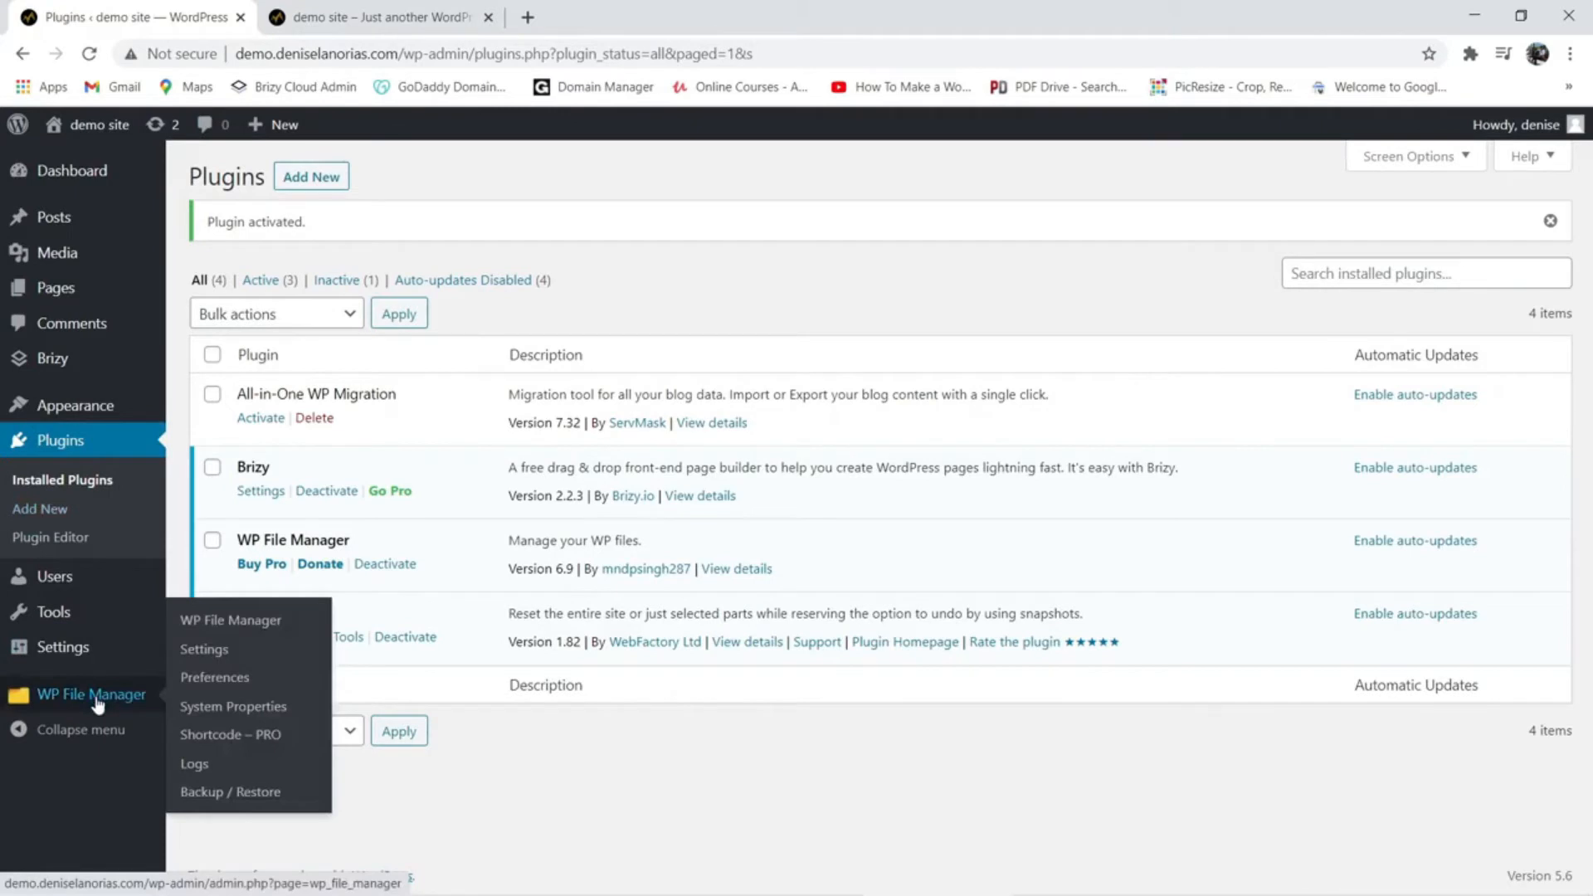
Step: Open the WP File Manager page from the admin sidebar
{"action": "left_click", "coordinate": [229, 619]}
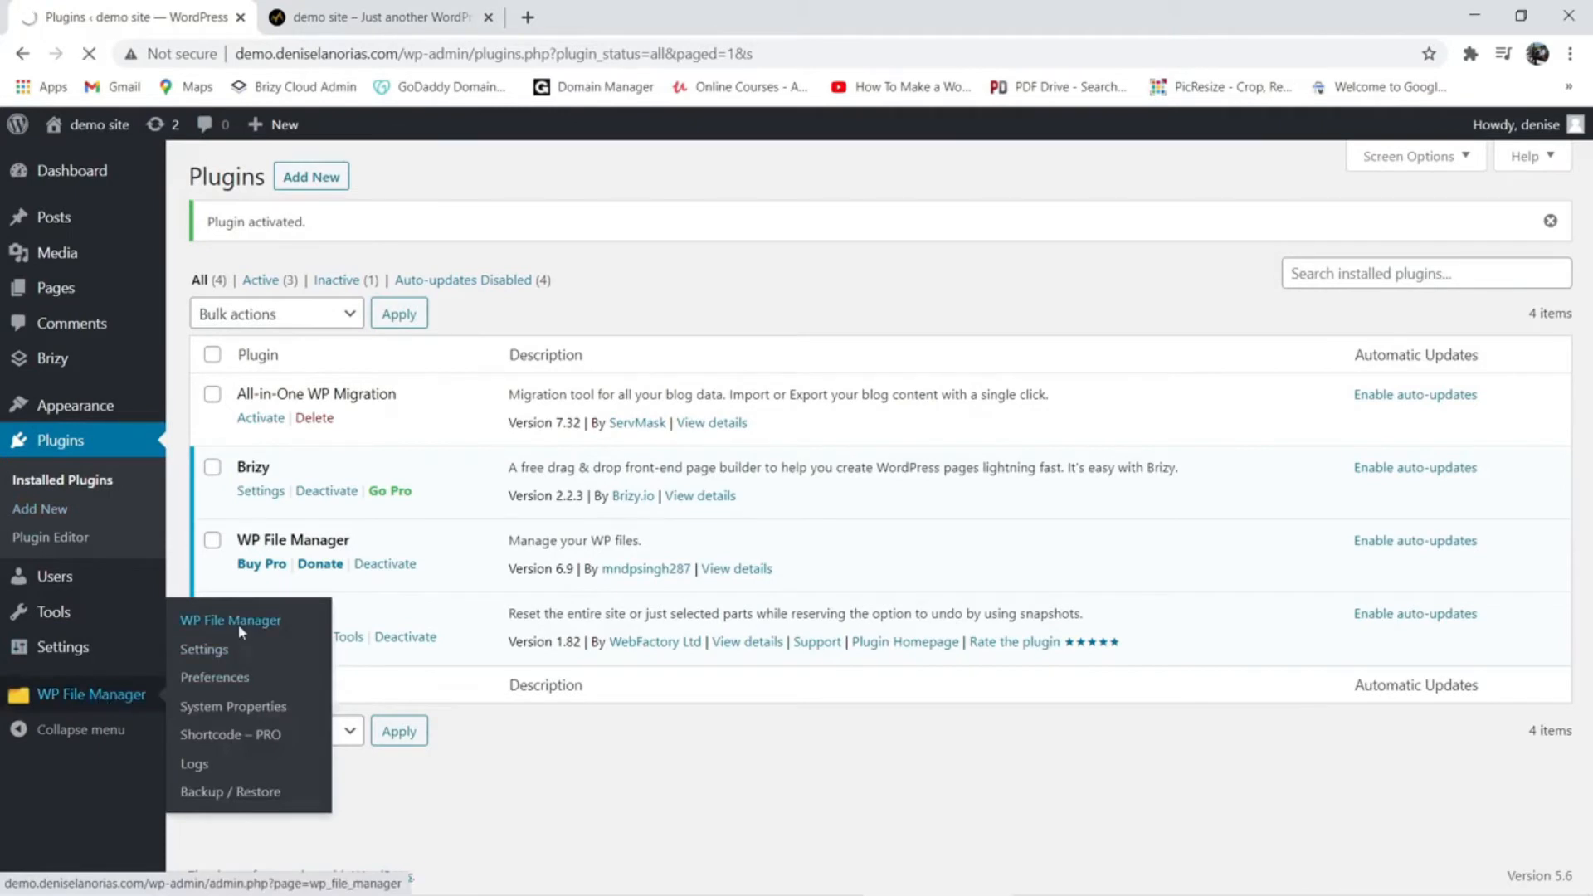
{"action": "left_click", "coordinate": [230, 620]}
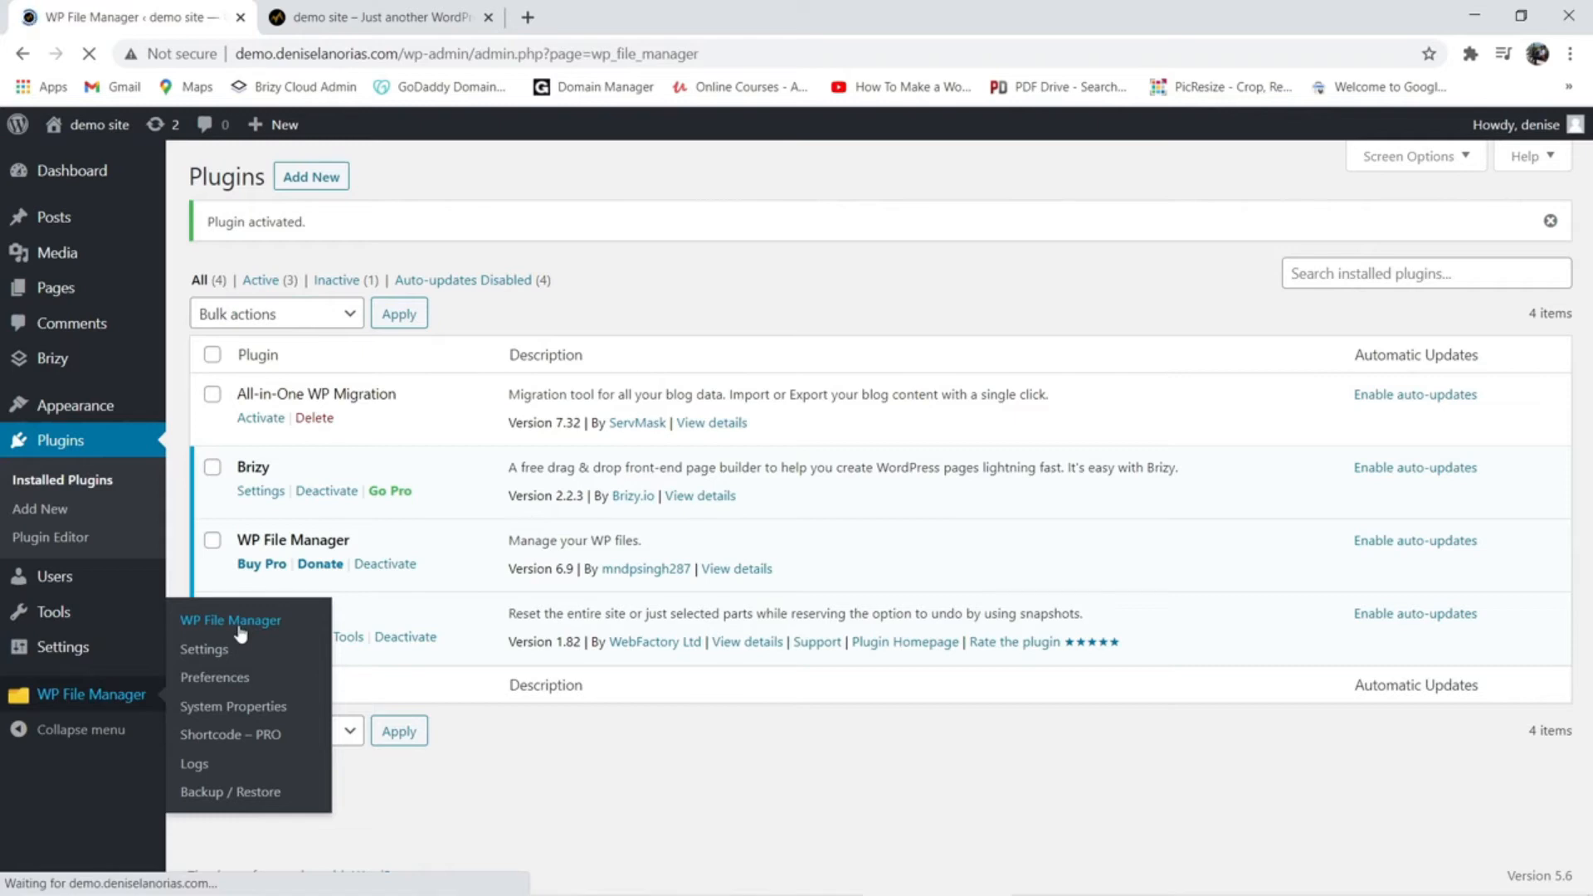
{"action": "left_click", "coordinate": [230, 620]}
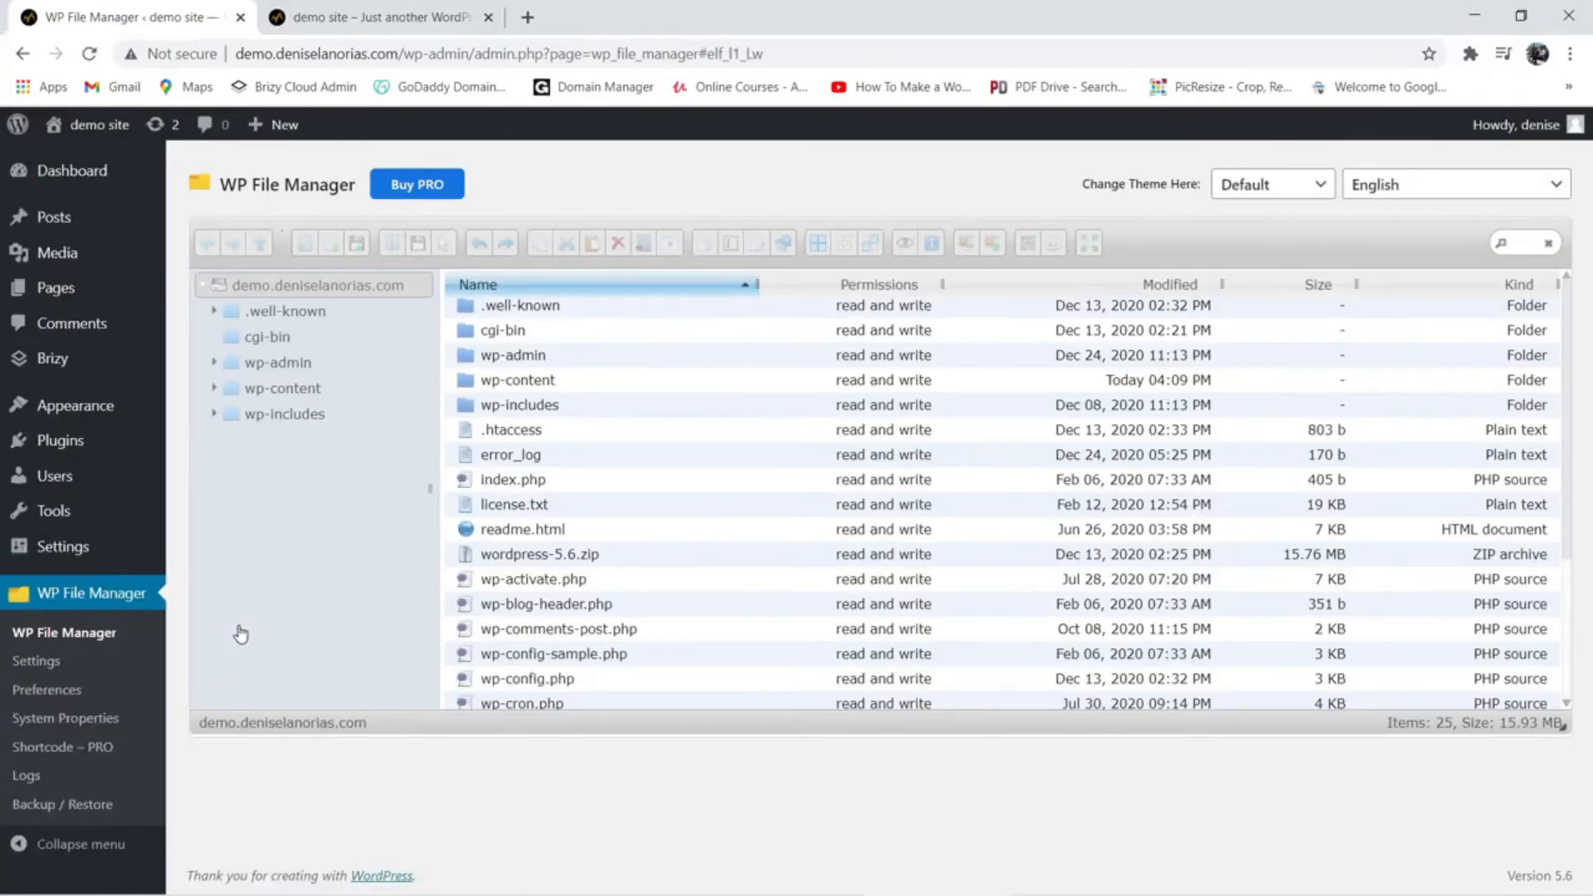
Step: Select the domain's root folder in the file manager tree
{"action": "left_click", "coordinate": [297, 285]}
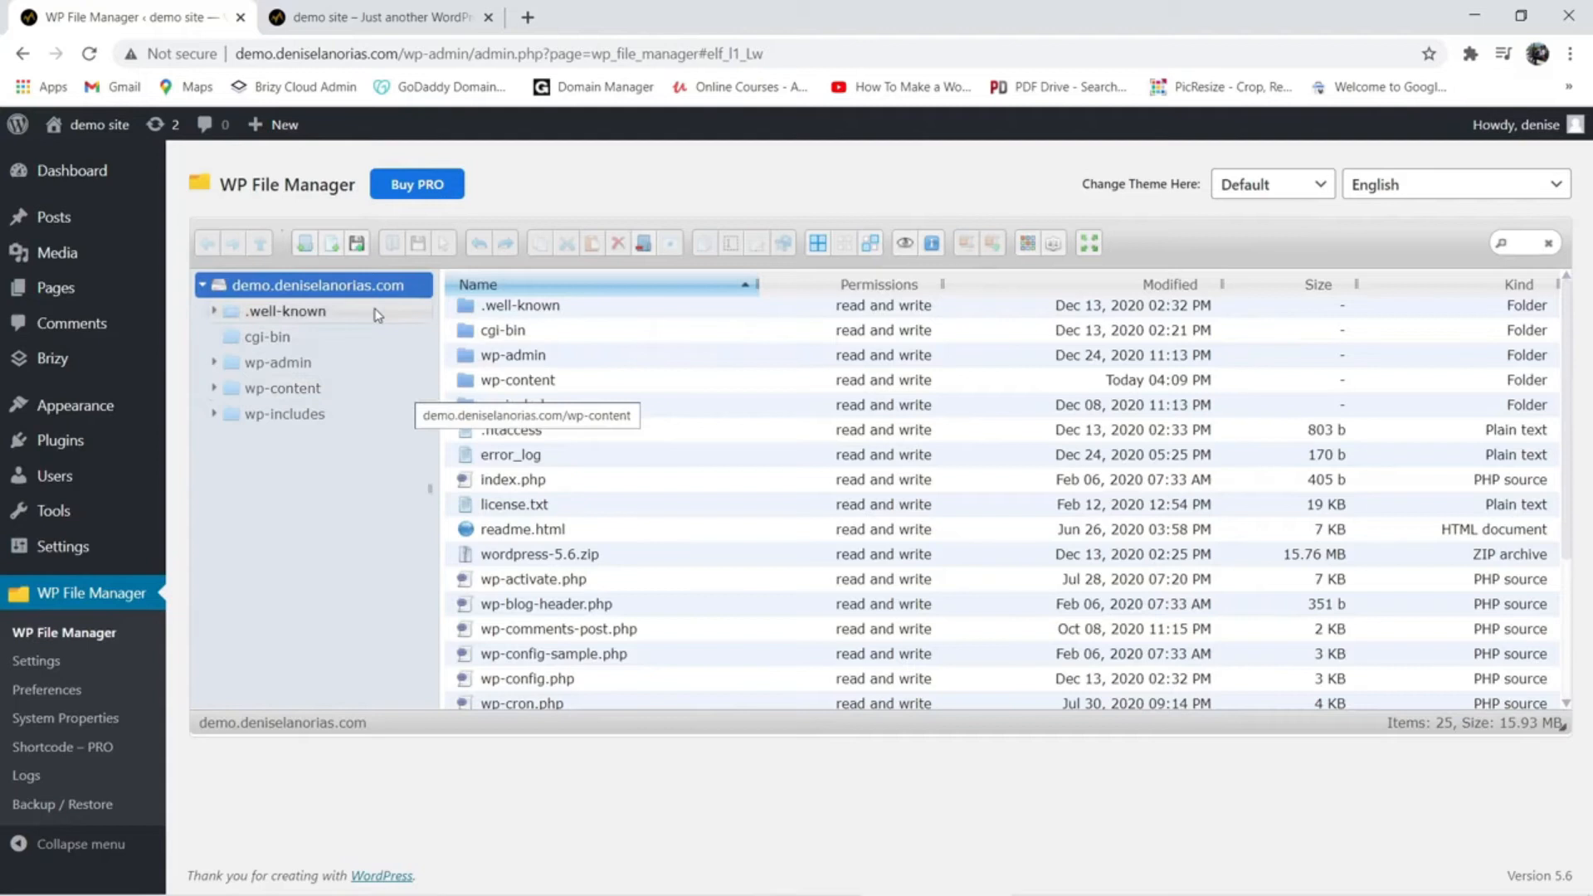
{"action": "mouse_move", "coordinate": [357, 309]}
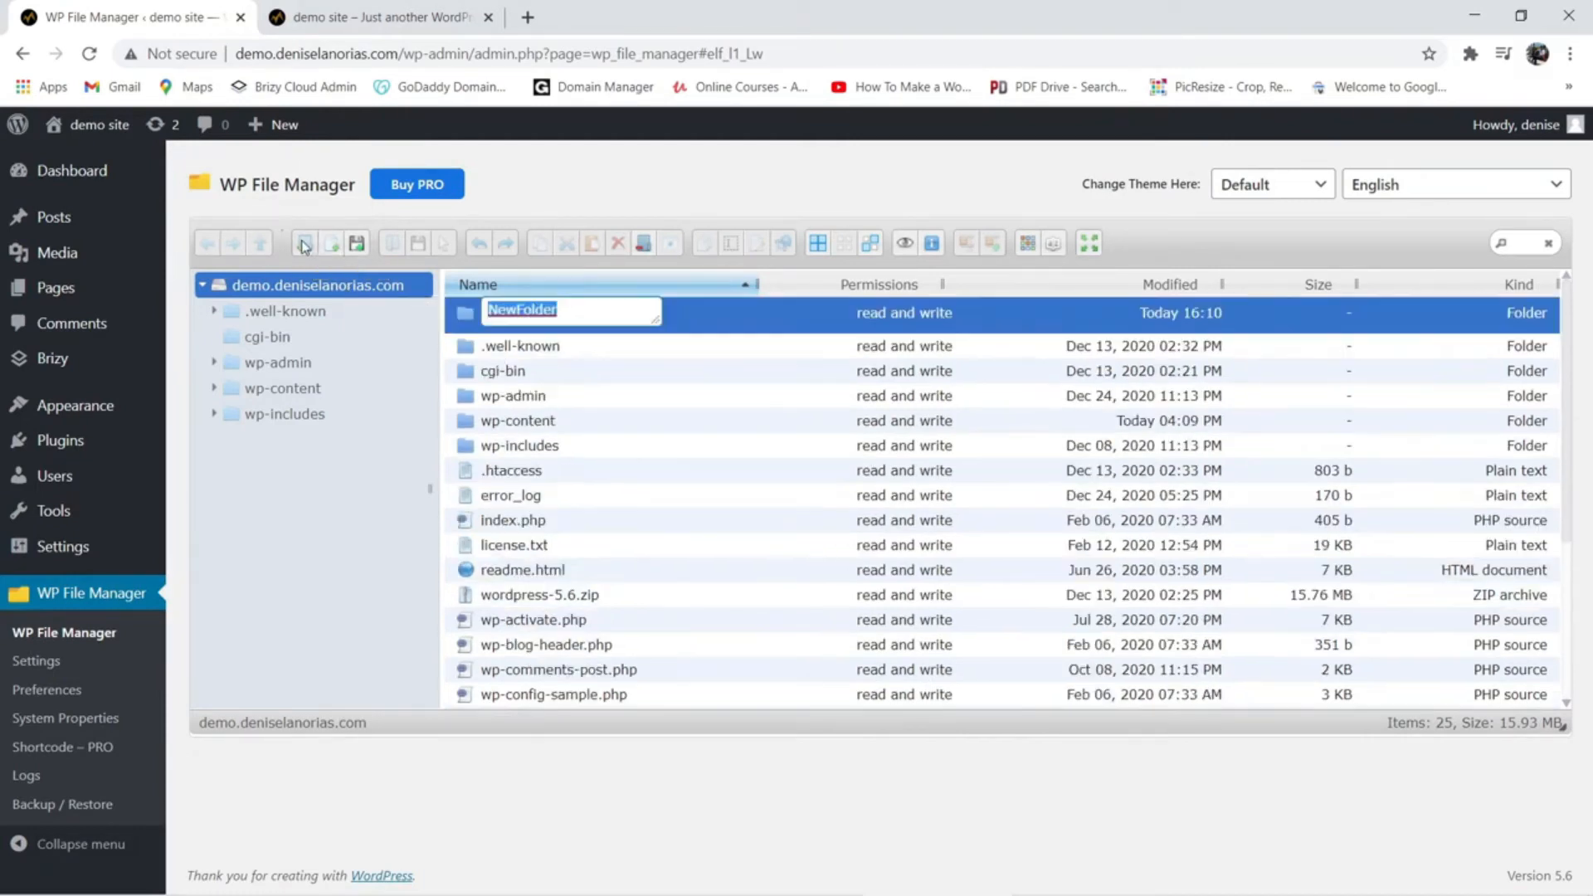
Step: Name the new folder 'studio'
{"action": "type", "text": "studio"}
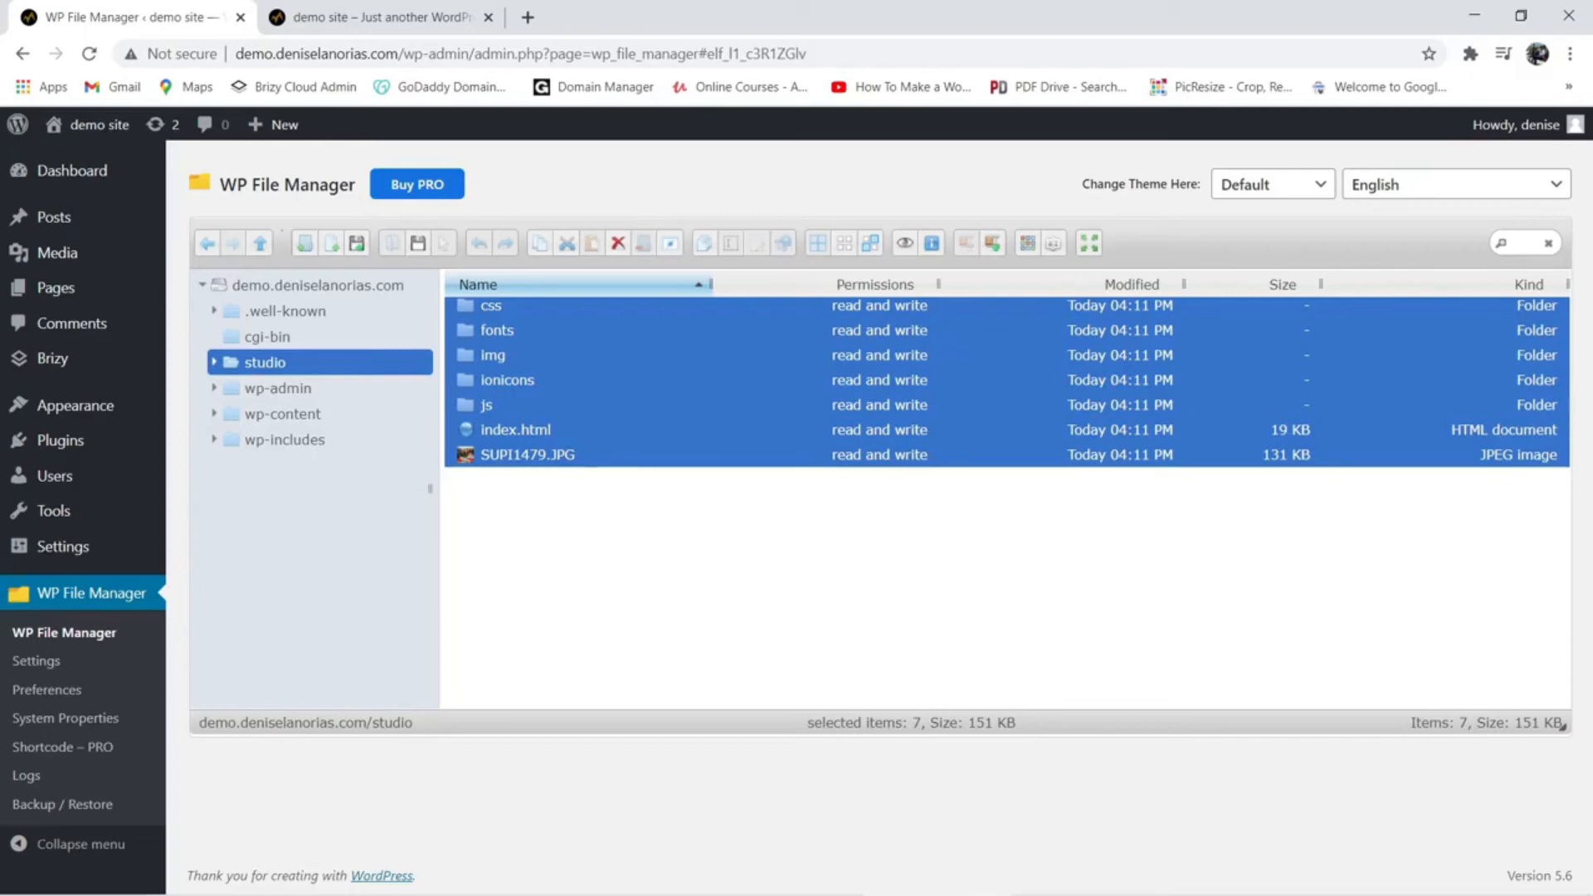
Step: Delete SUPI1479.JPG from the studio folder and confirm removal
{"action": "left_click", "coordinate": [528, 453]}
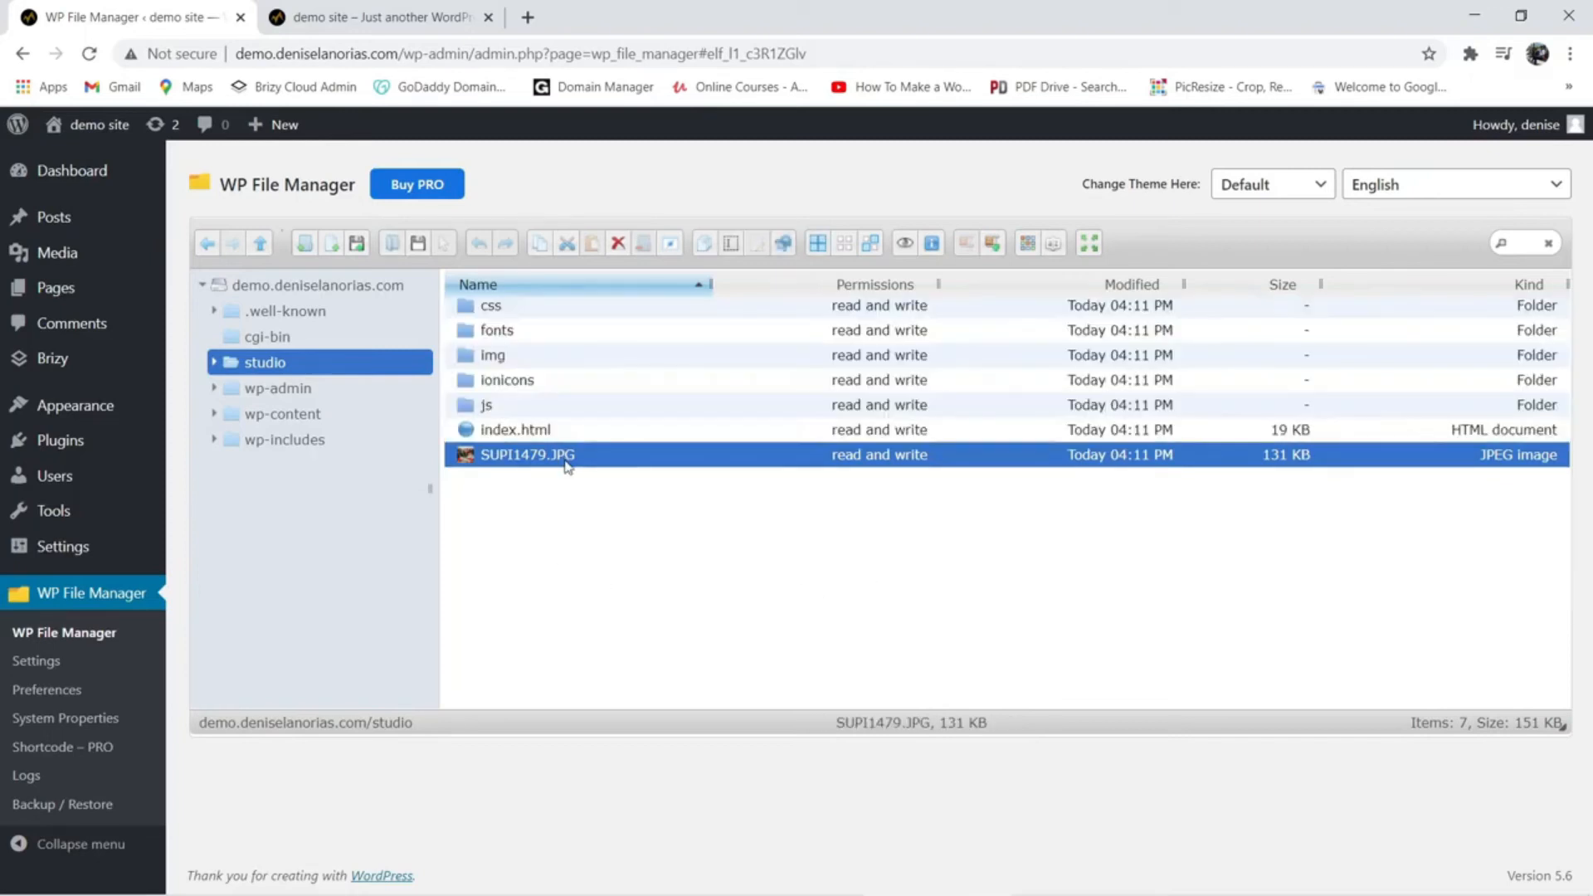
{"action": "right_click", "coordinate": [528, 454]}
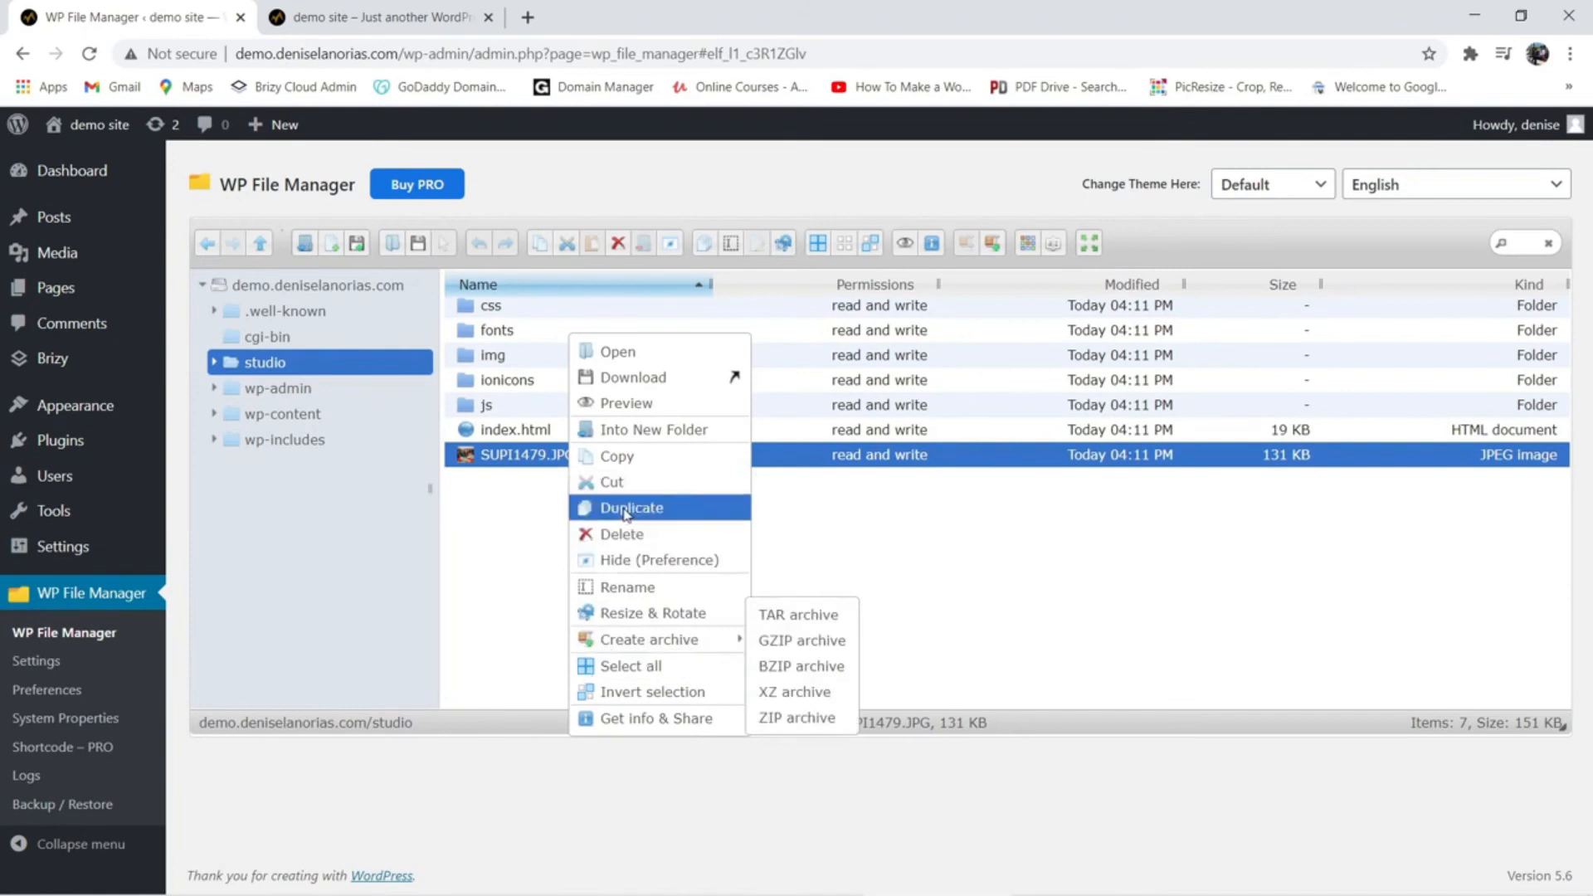
{"action": "left_click", "coordinate": [619, 534]}
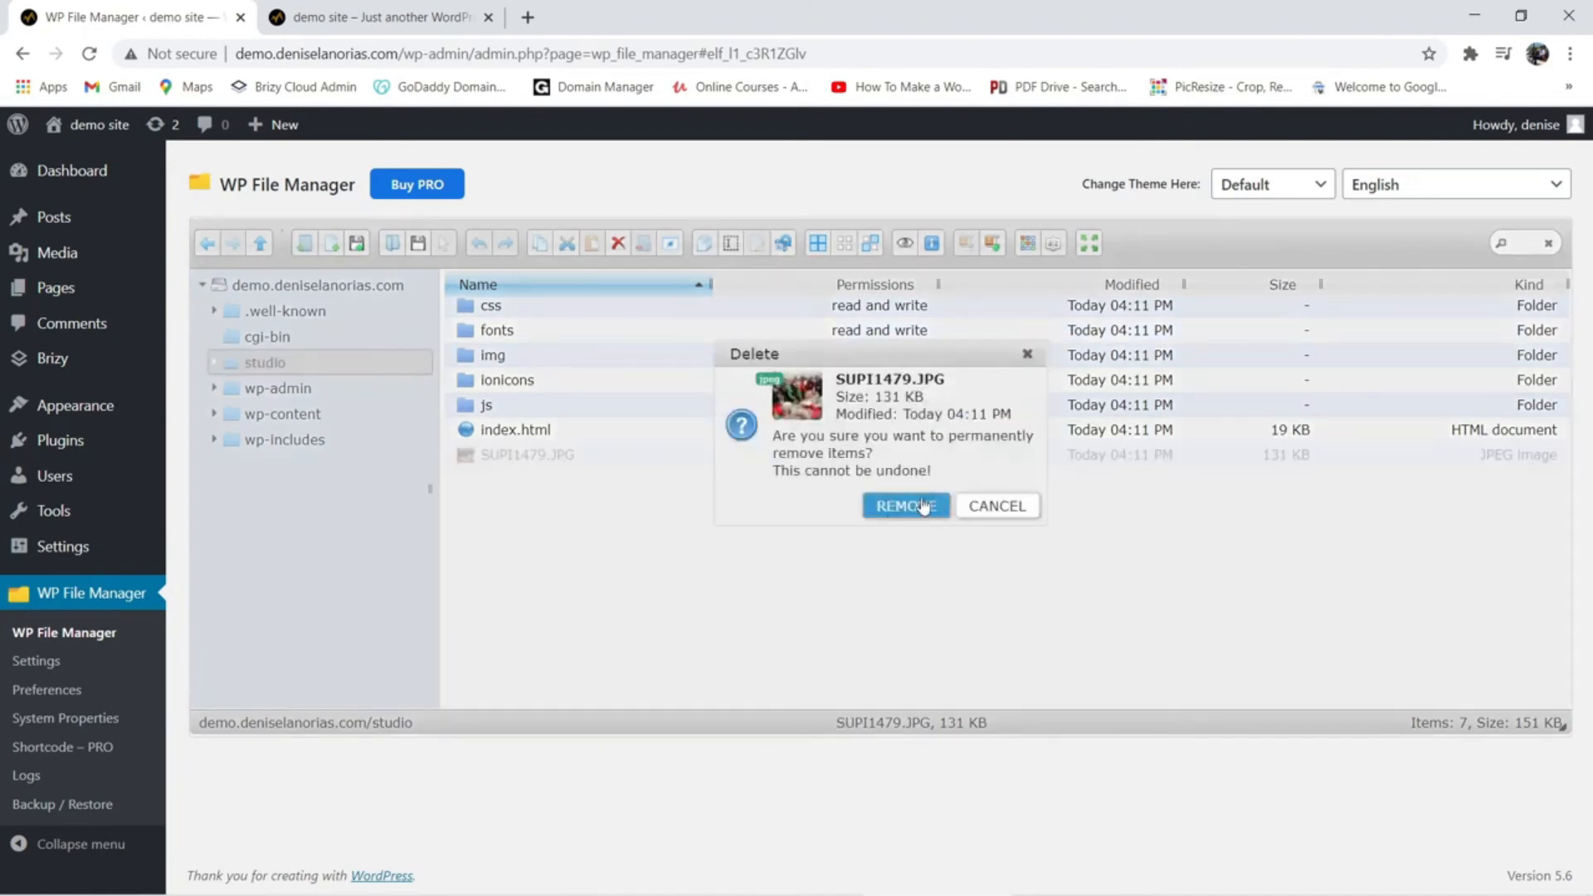
{"action": "left_click", "coordinate": [904, 506]}
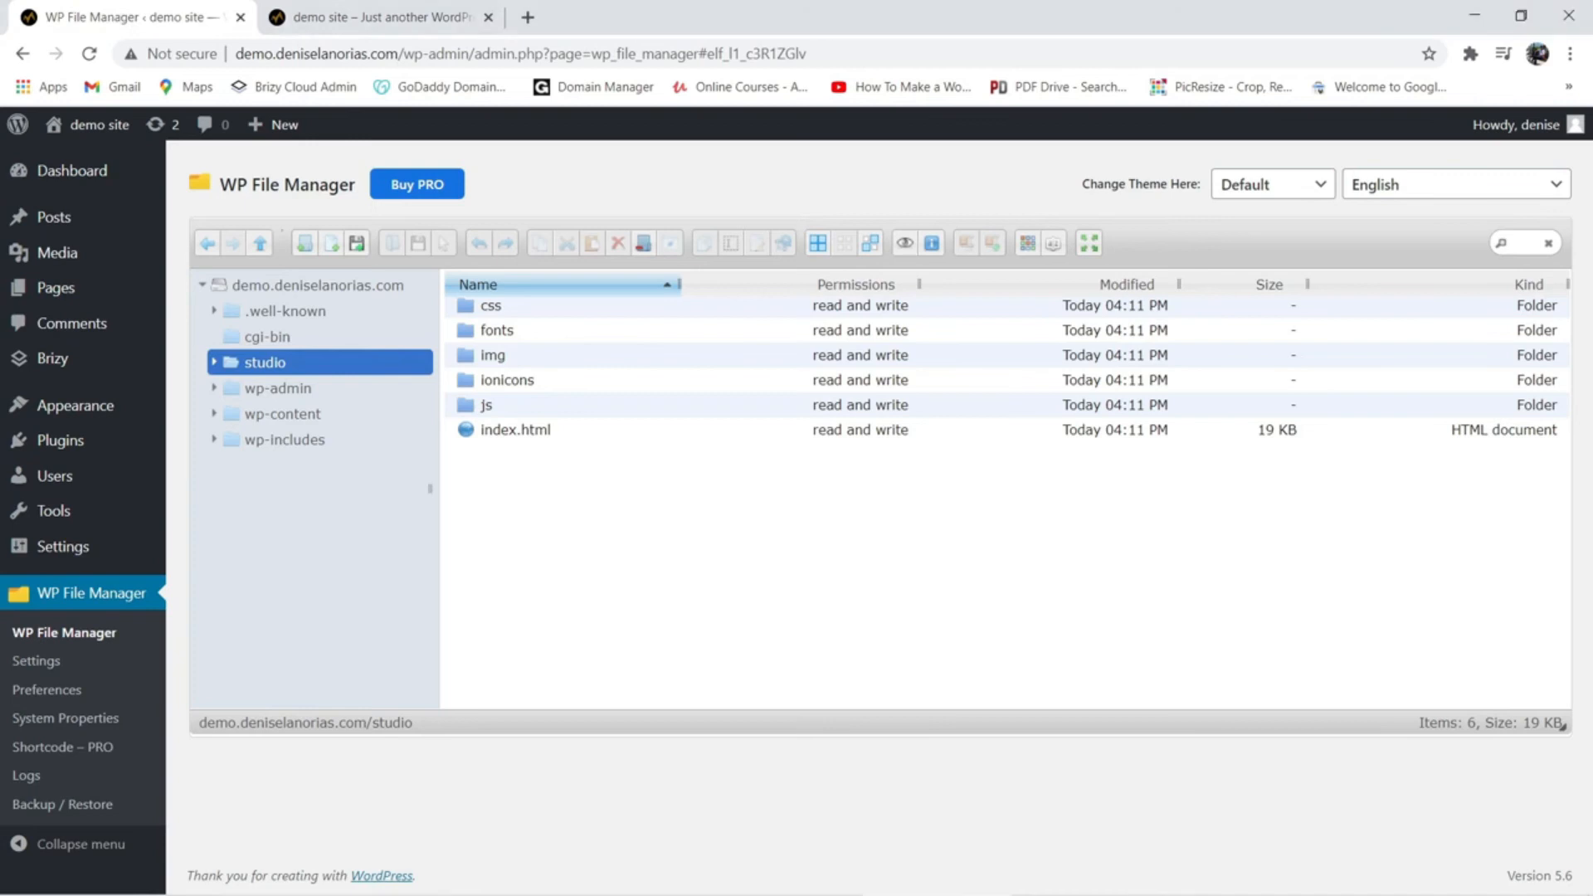
{"action": "mouse_move", "coordinate": [701, 11]}
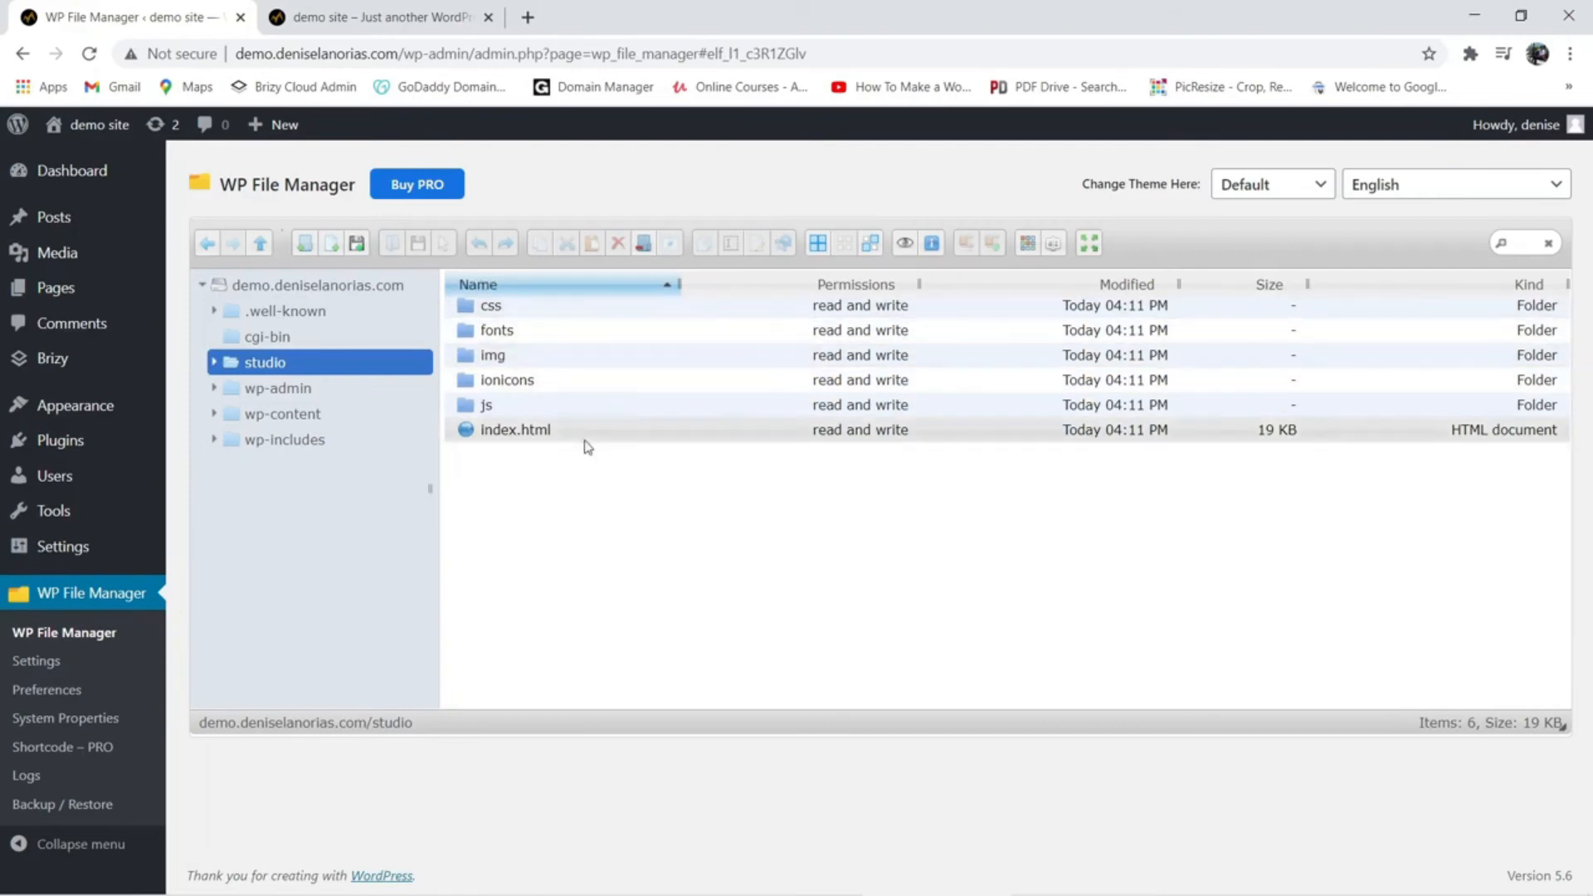
{"action": "left_click", "coordinate": [486, 404]}
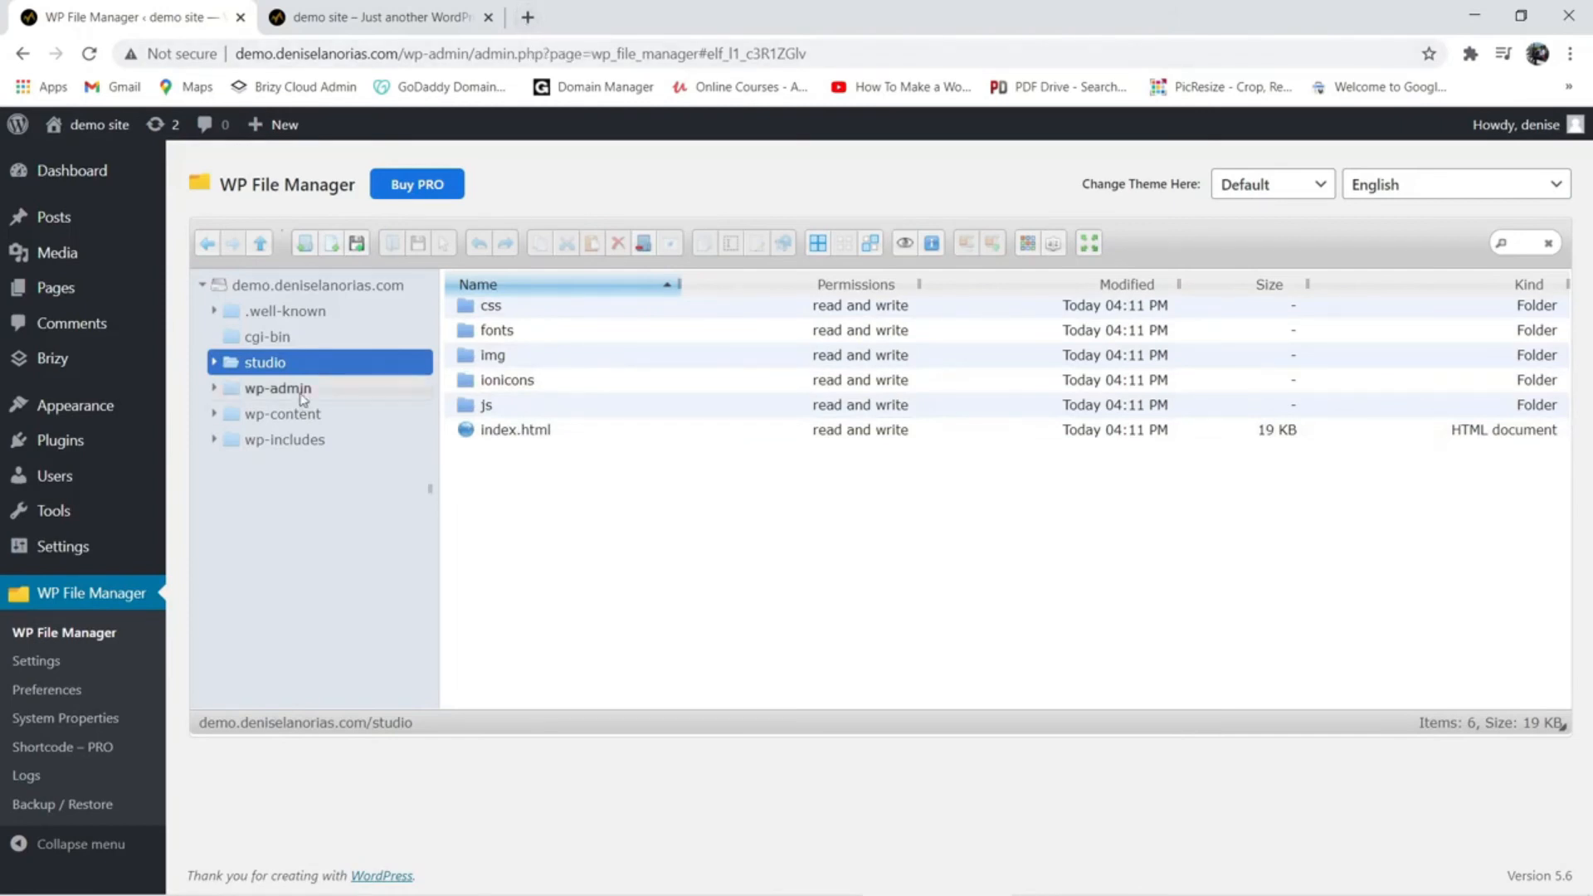
{"action": "mouse_move", "coordinate": [281, 372]}
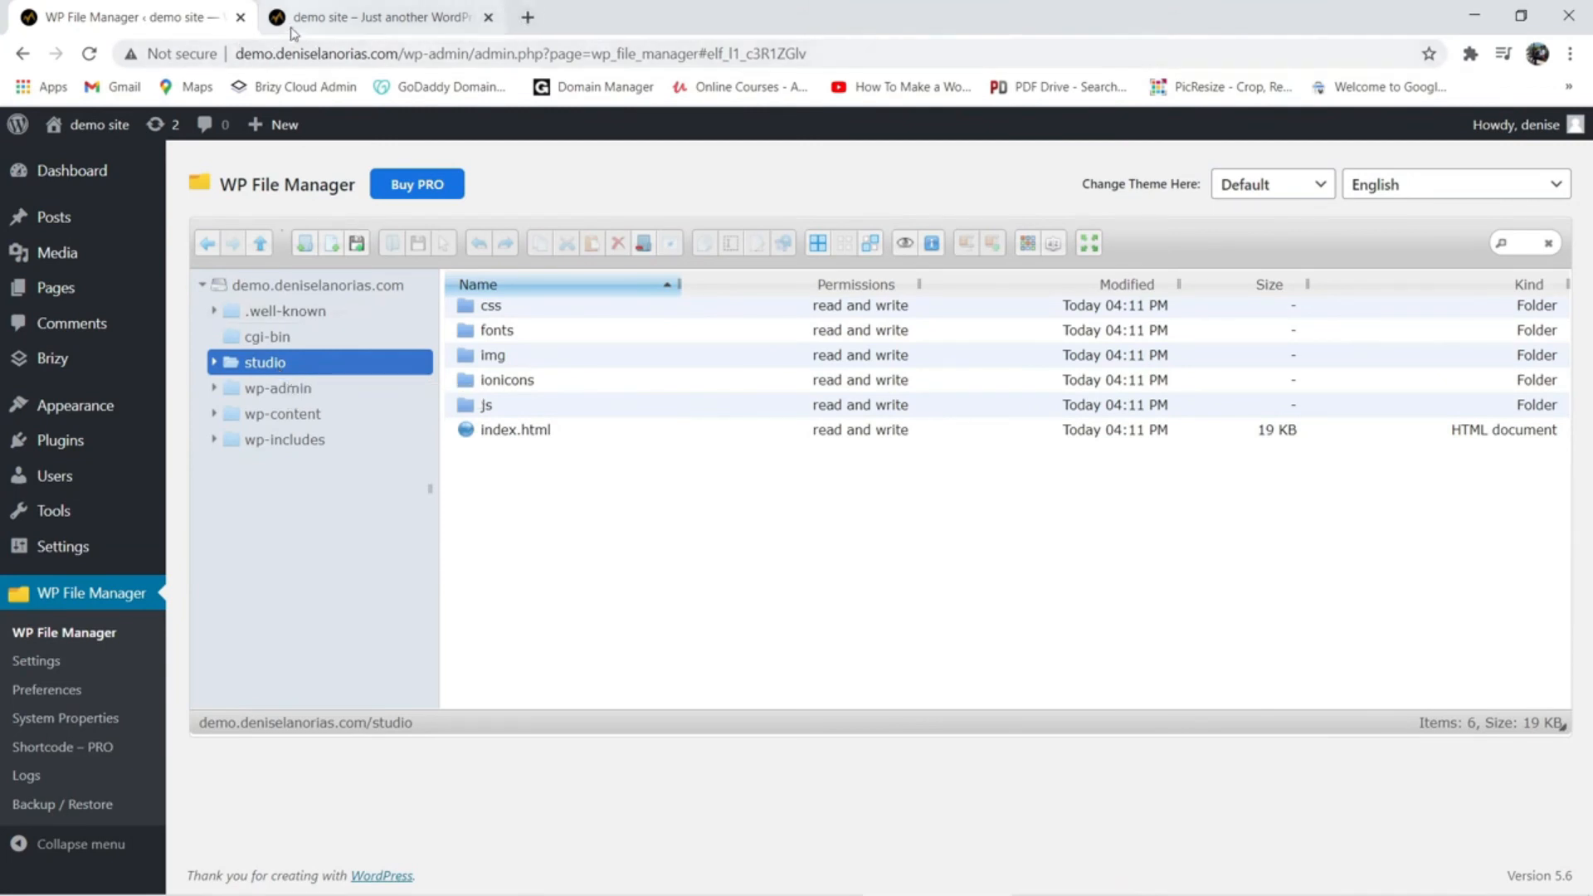
Step: Switch to the preview tab and select its address bar for demo.deniselanorias.com/studio
{"action": "left_click", "coordinate": [376, 17]}
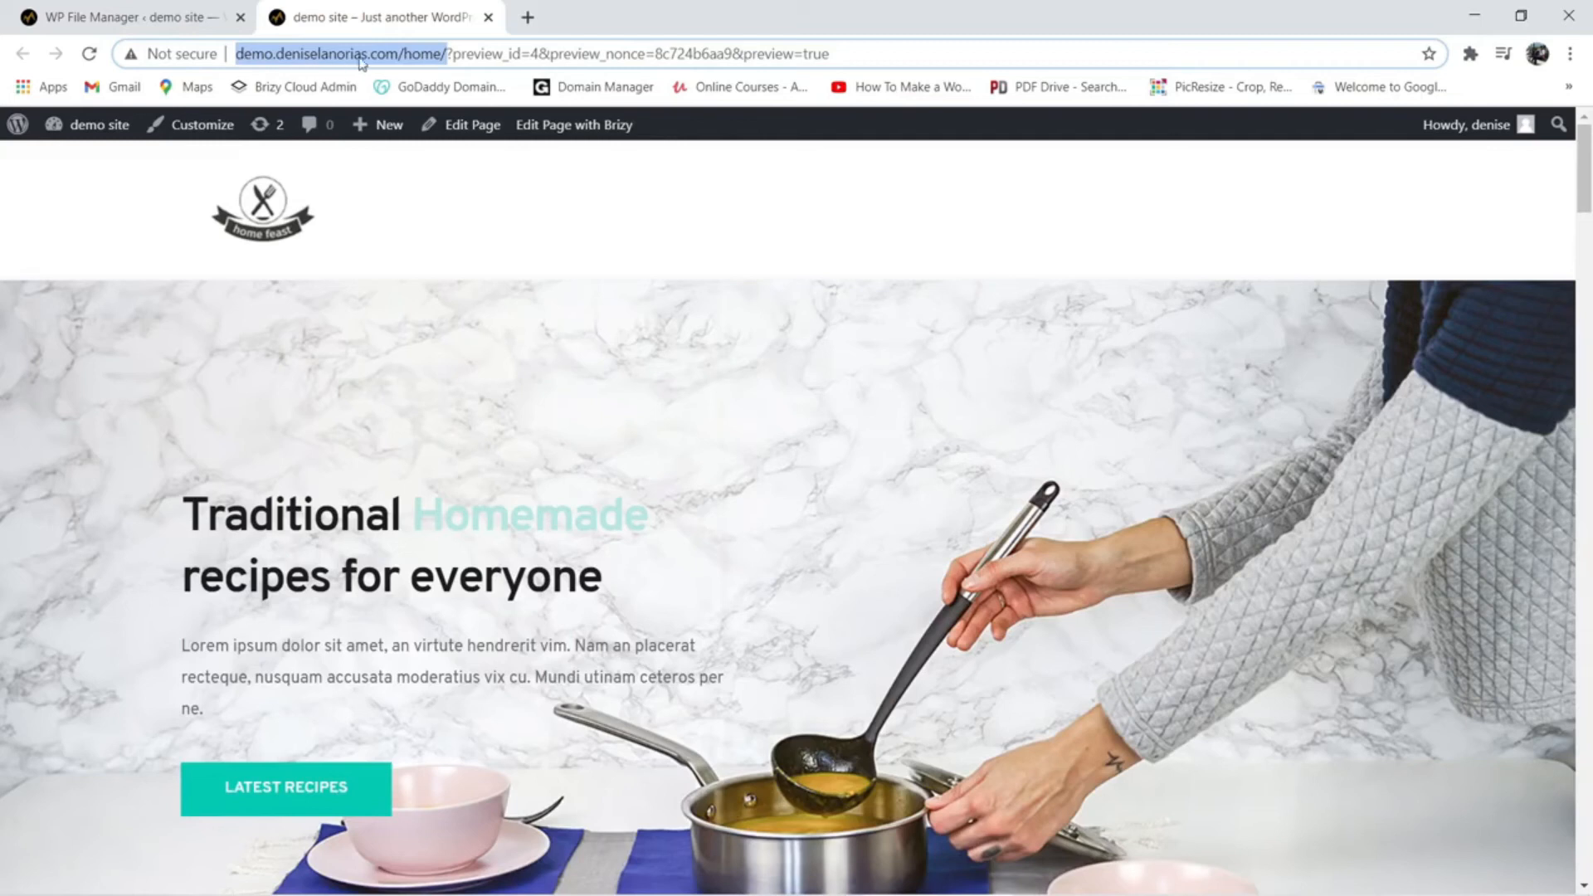
{"action": "left_click", "coordinate": [122, 18]}
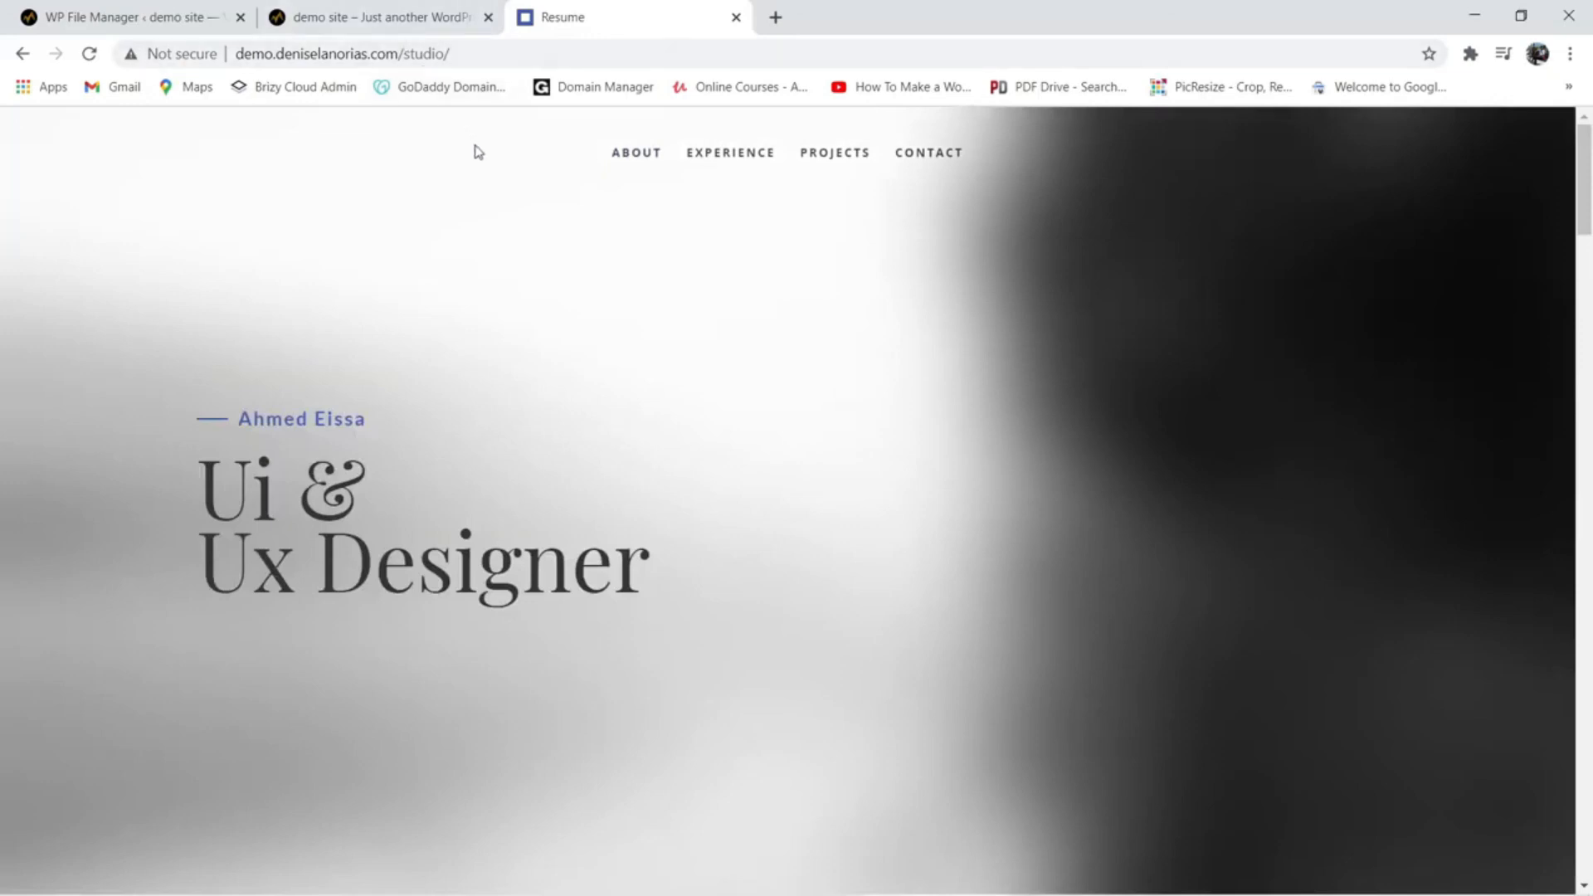
{"action": "mouse_move", "coordinate": [791, 417]}
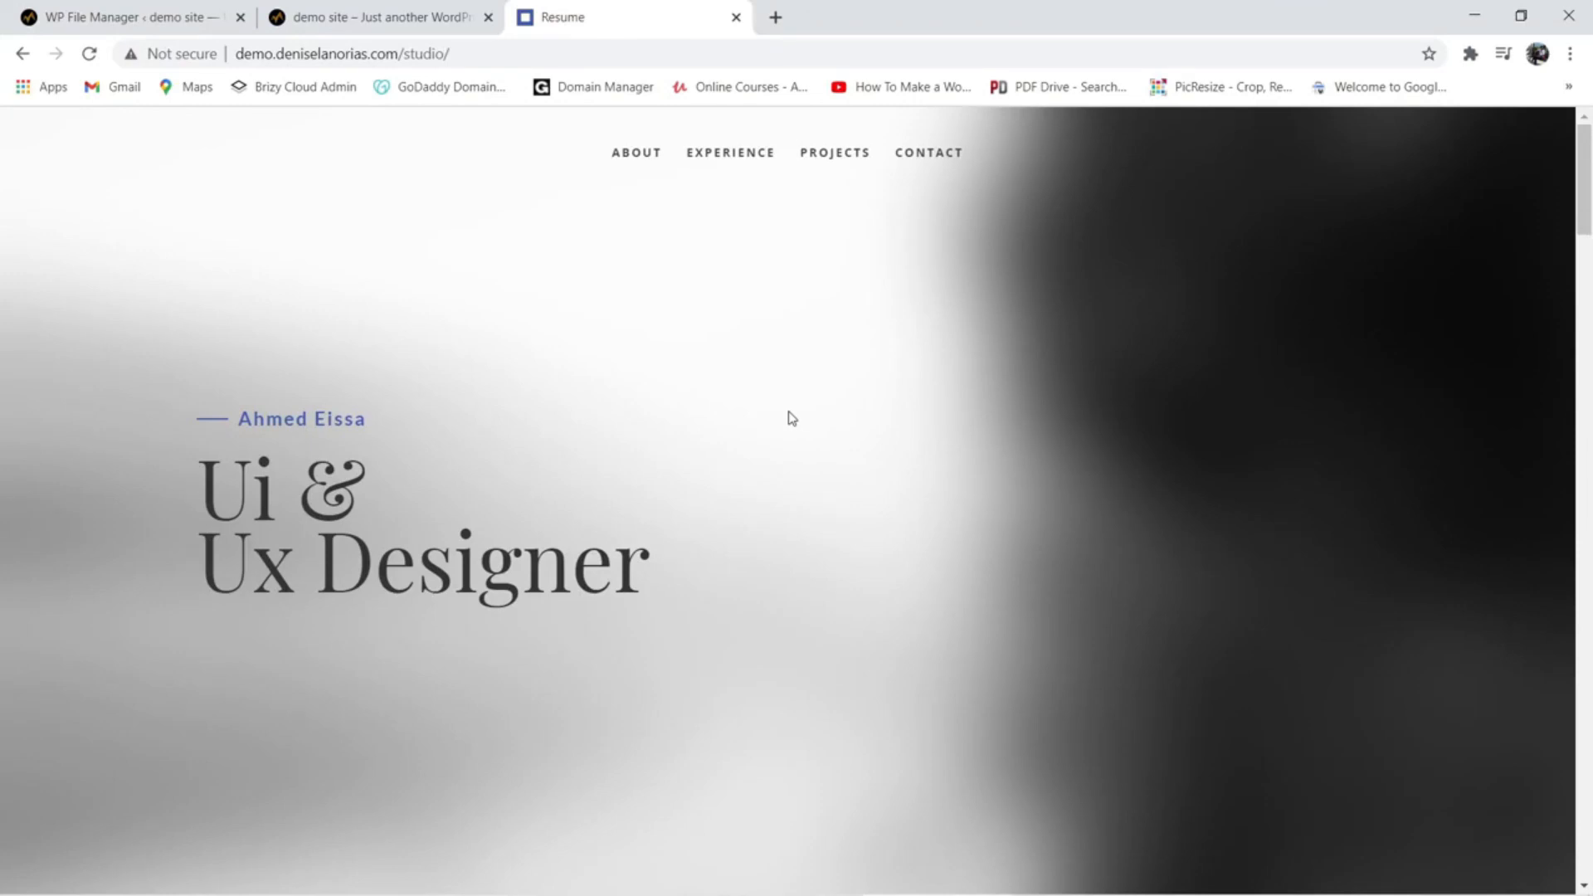